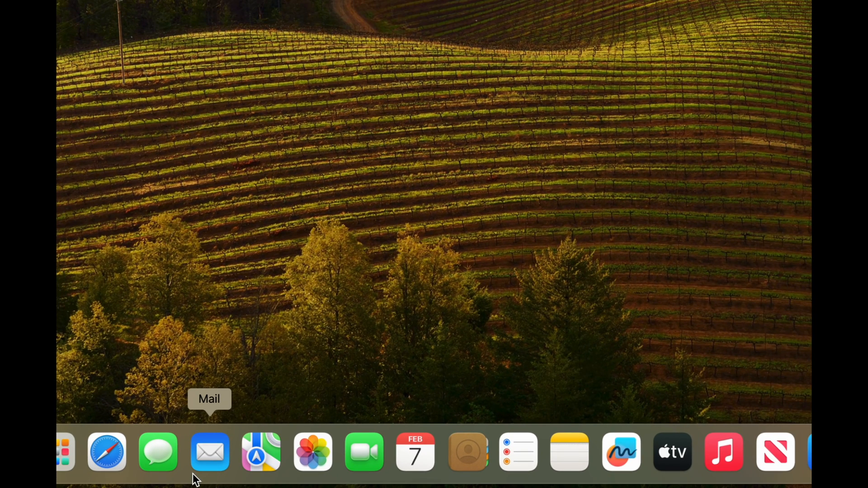
{"action": "mouse_move", "coordinate": [230, 452]}
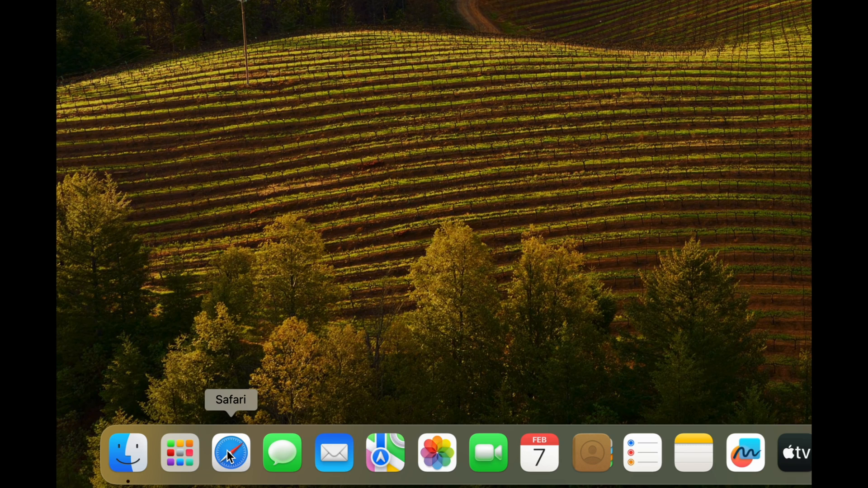
{"action": "mouse_move", "coordinate": [333, 453]}
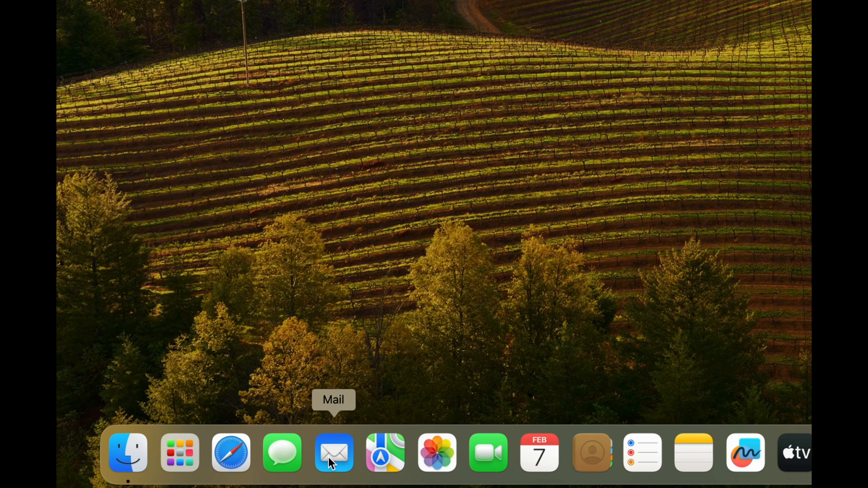
Launch Mail from the Dock and choose Google as the account provider.
{"action": "left_click", "coordinate": [334, 453]}
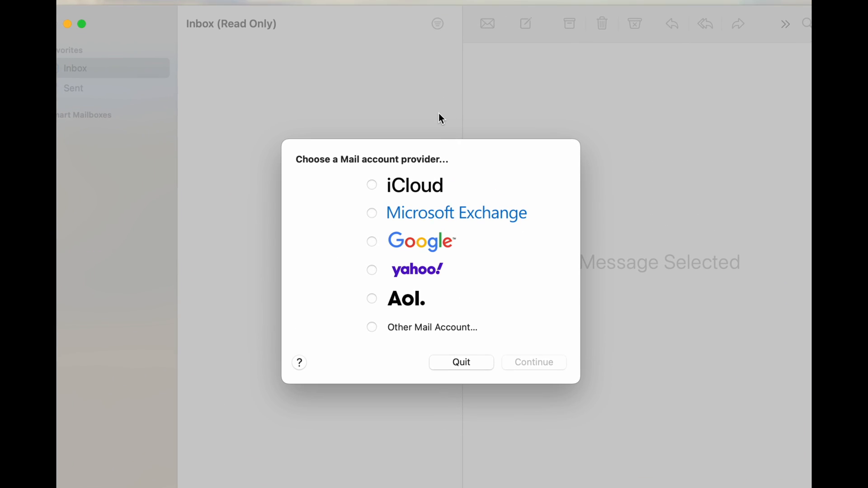
{"action": "mouse_move", "coordinate": [376, 251]}
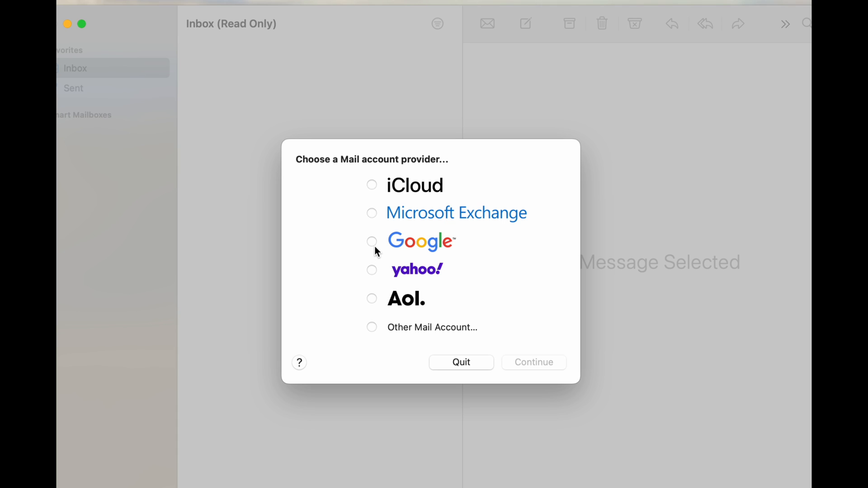
{"action": "left_click", "coordinate": [533, 362]}
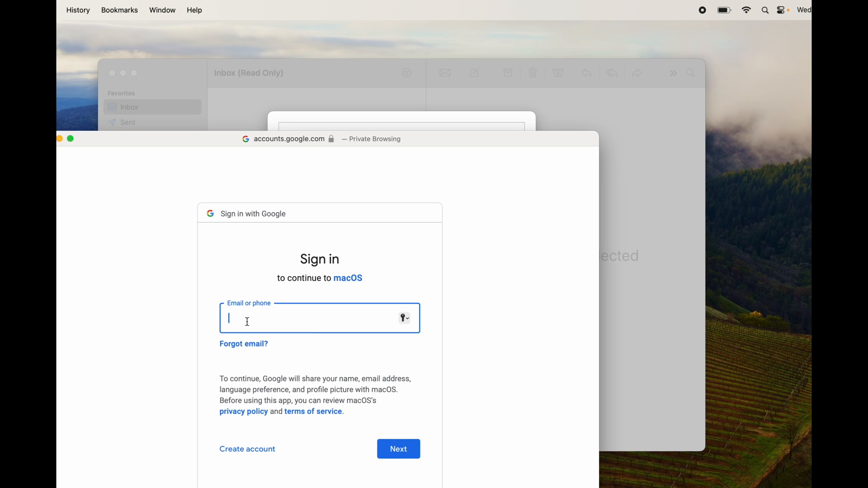
{"action": "mouse_move", "coordinate": [311, 353]}
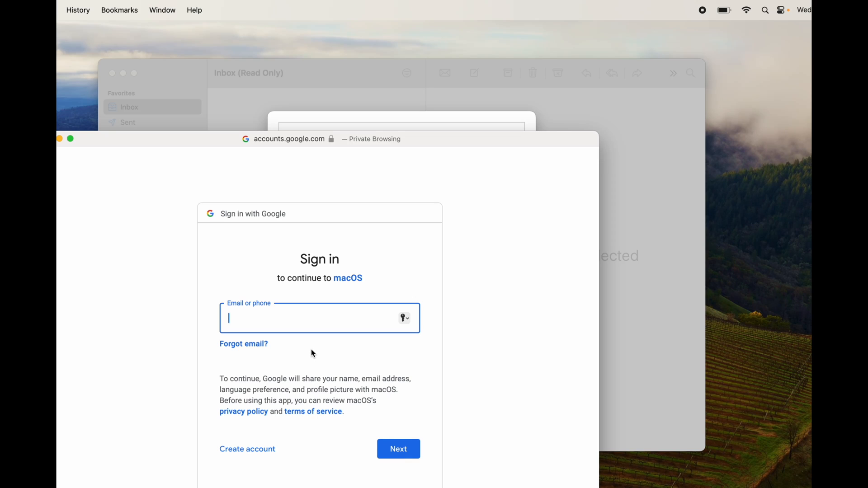
{"action": "mouse_move", "coordinate": [163, 141]}
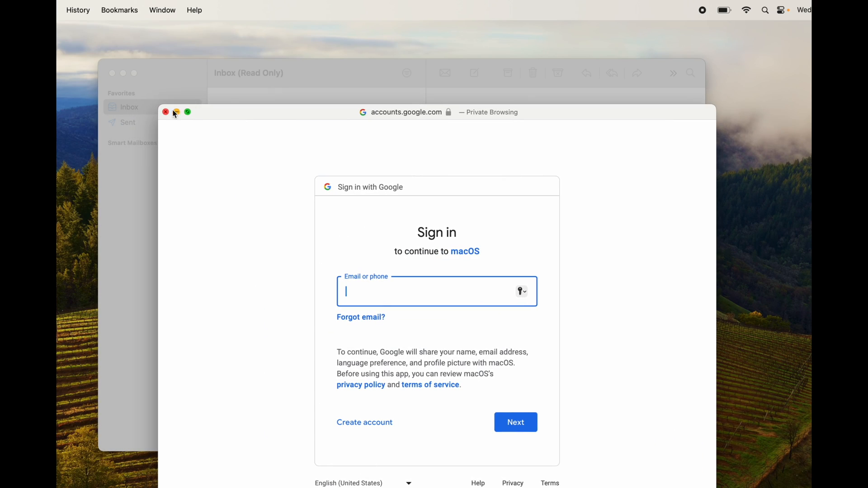
Close the Google sign-in window with its red close button, dismissing Mail.
{"action": "left_click", "coordinate": [165, 112]}
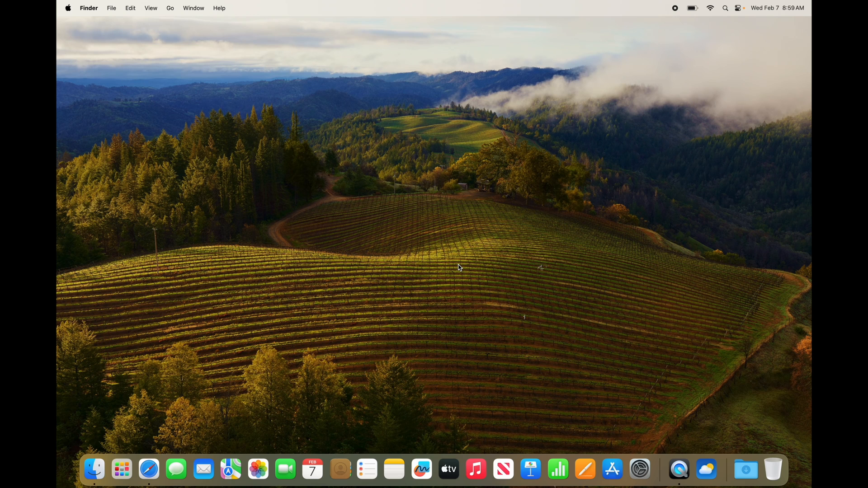
{"action": "mouse_move", "coordinate": [433, 299]}
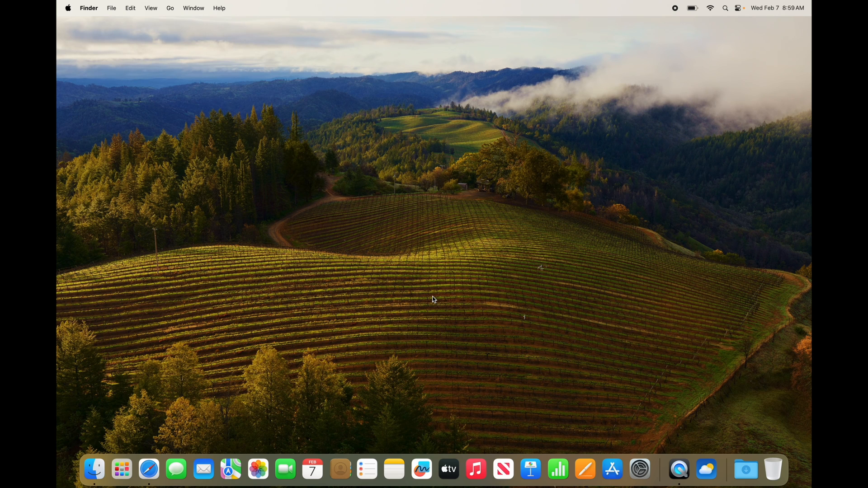
{"action": "mouse_move", "coordinate": [93, 470]}
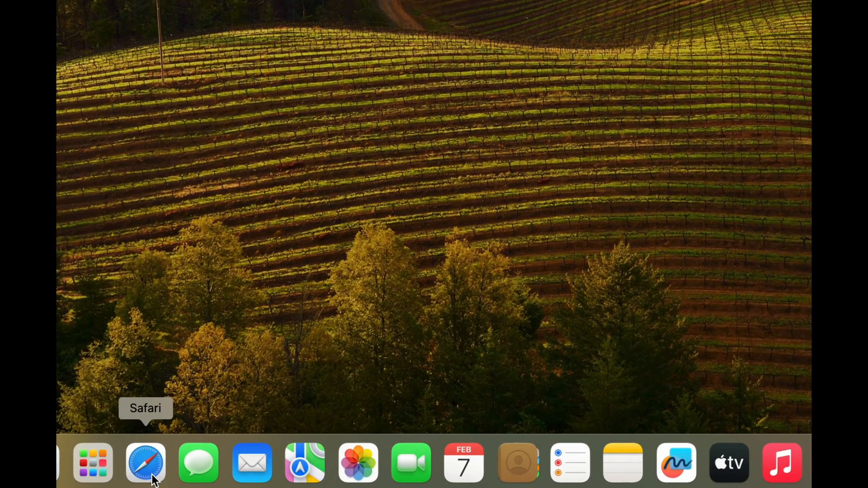
Search Safari for 'google chrome' and open the official Google Chrome result.
{"action": "left_click", "coordinate": [146, 462]}
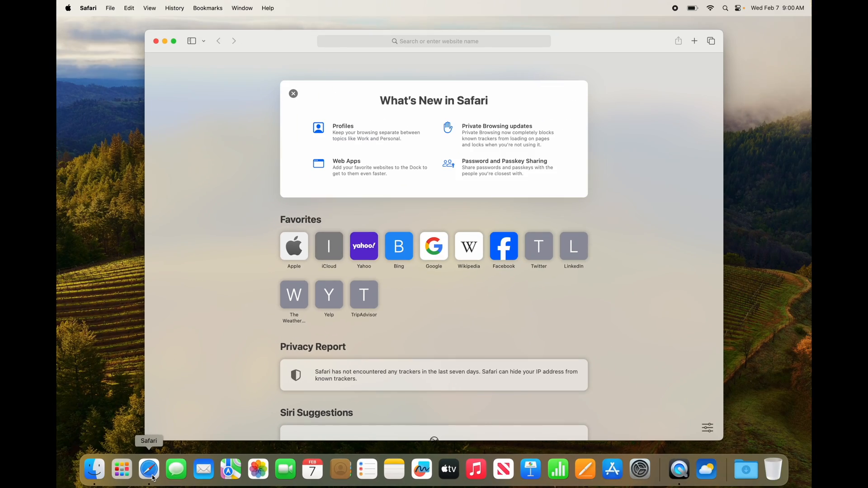
{"action": "left_click", "coordinate": [433, 41]}
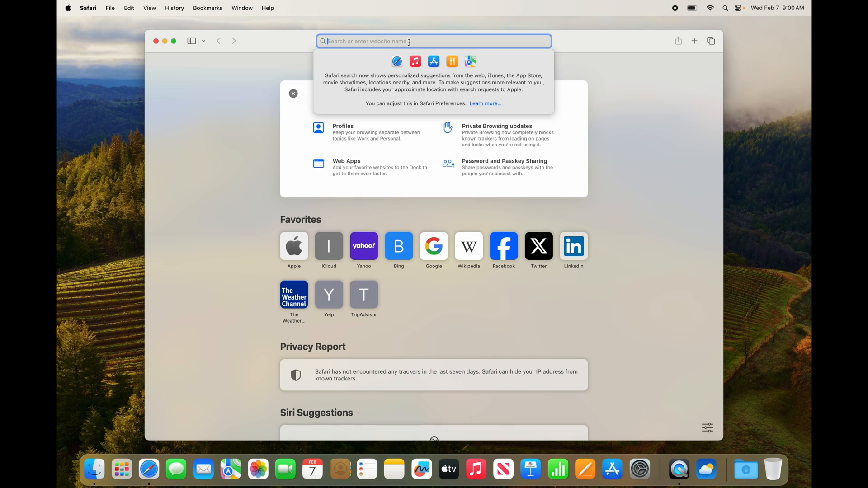
{"action": "type", "text": "google c"}
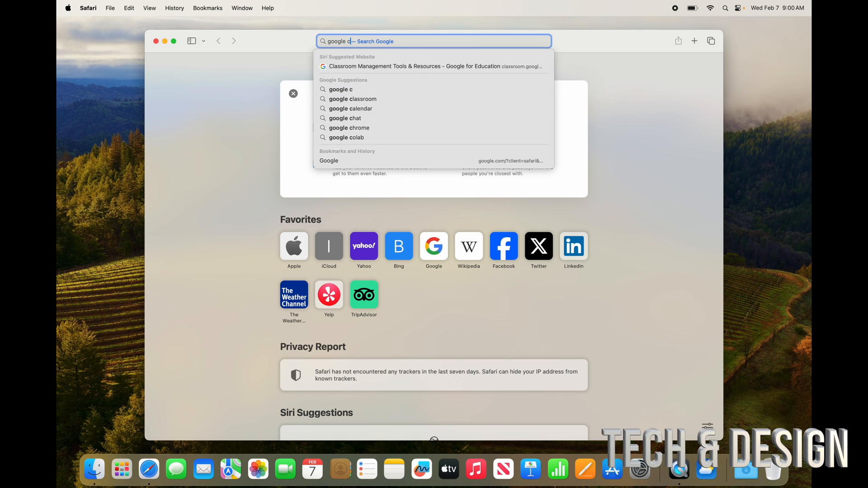
{"action": "type", "text": "hrome"}
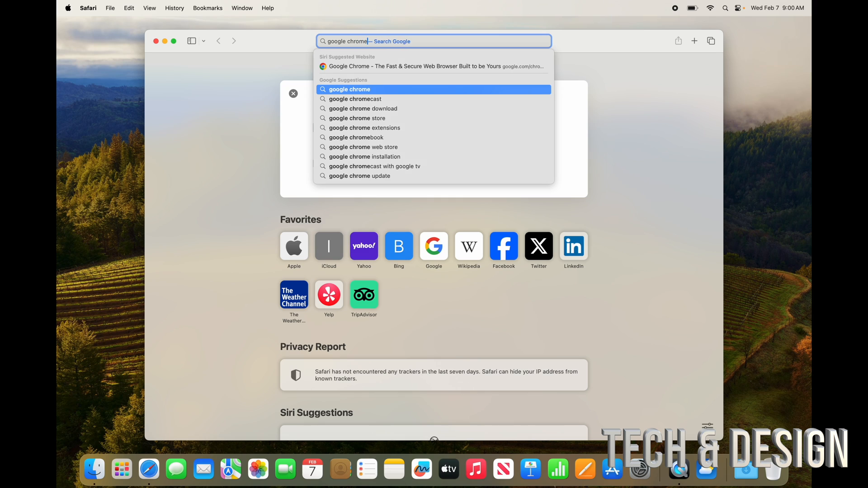
{"action": "key", "text": "Return"}
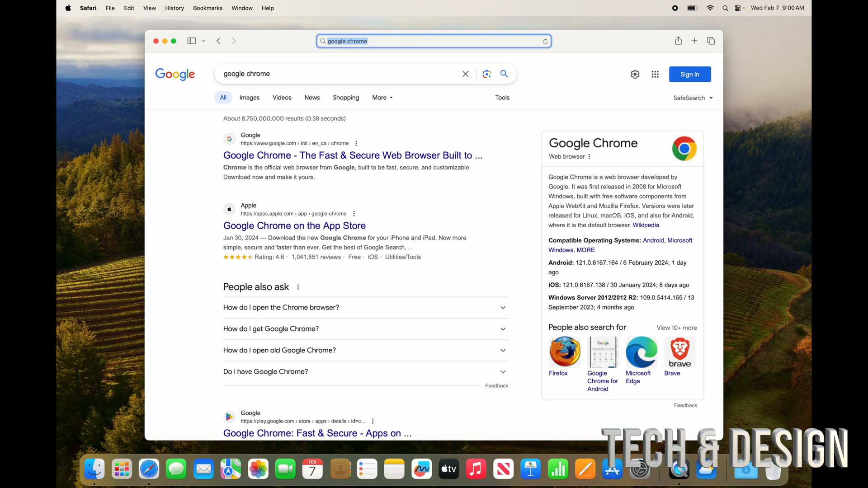
{"action": "mouse_move", "coordinate": [390, 121]}
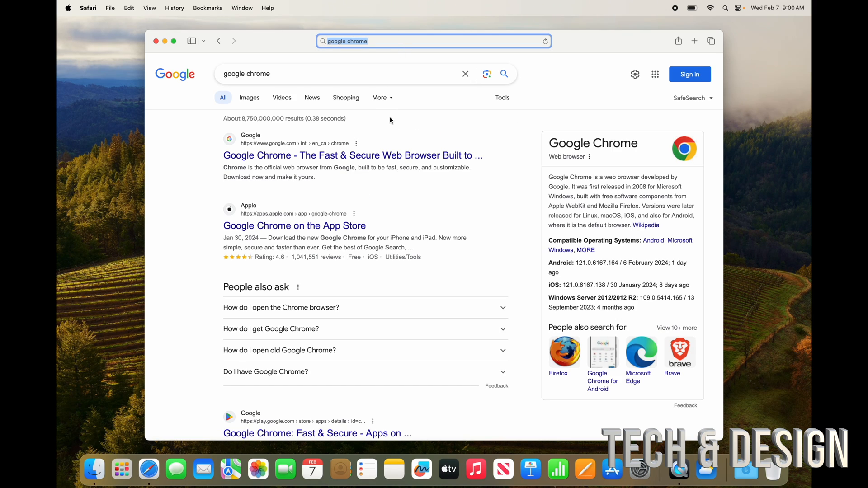
{"action": "mouse_move", "coordinate": [313, 223]}
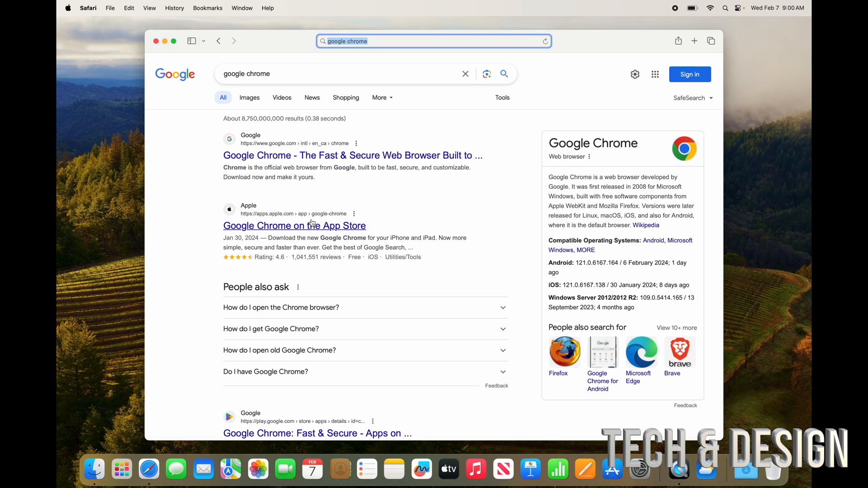
{"action": "mouse_move", "coordinate": [276, 246]}
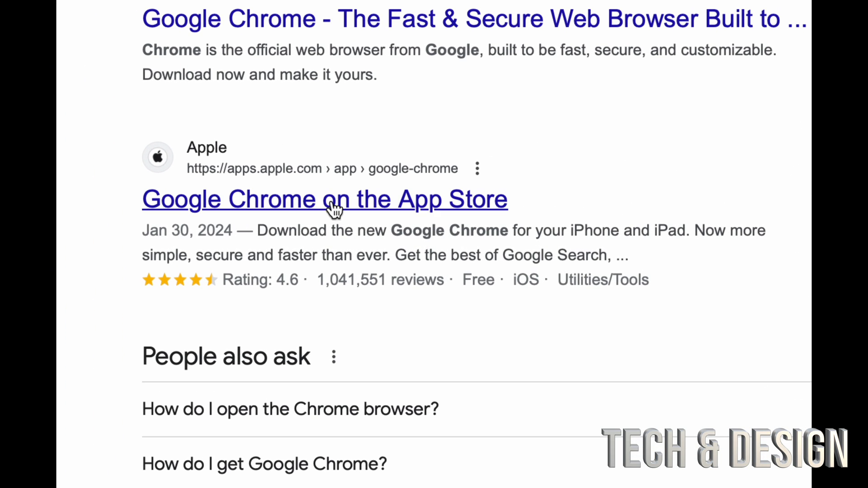
{"action": "scroll", "scroll_direction": "up", "scroll_amount": 3}
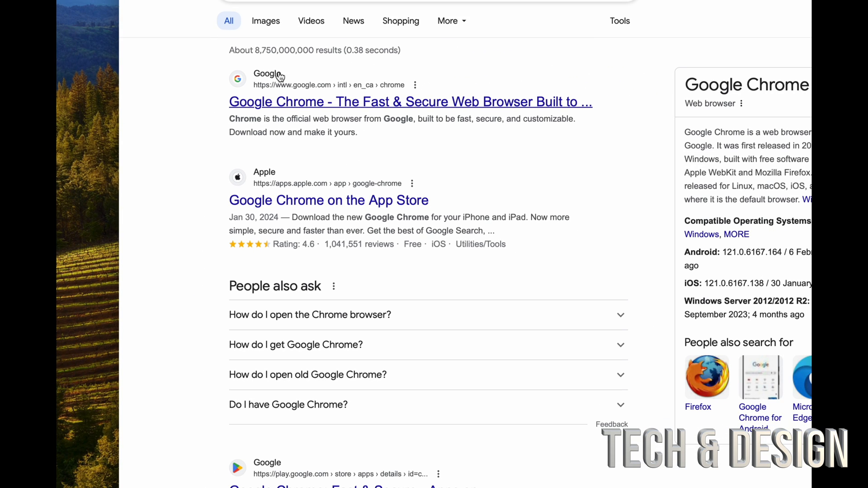
{"action": "left_click", "coordinate": [409, 102]}
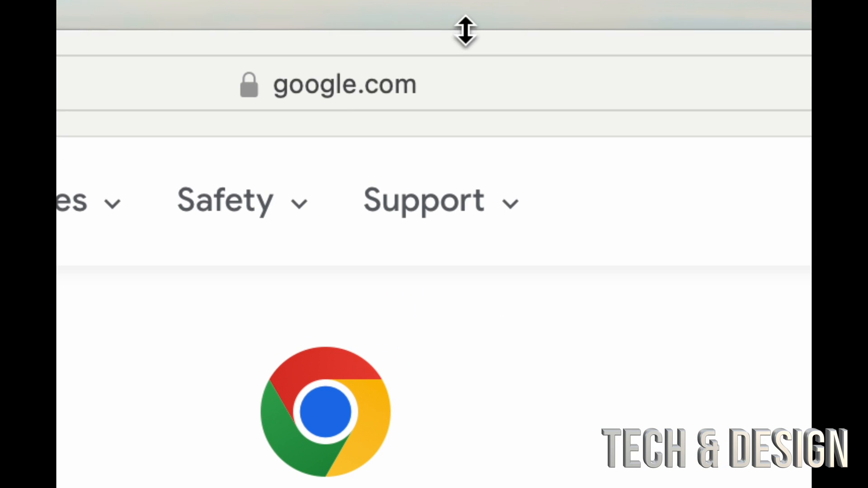
Use Safari's Back arrow to head back toward the 'google chrome' results.
{"action": "left_click", "coordinate": [343, 84]}
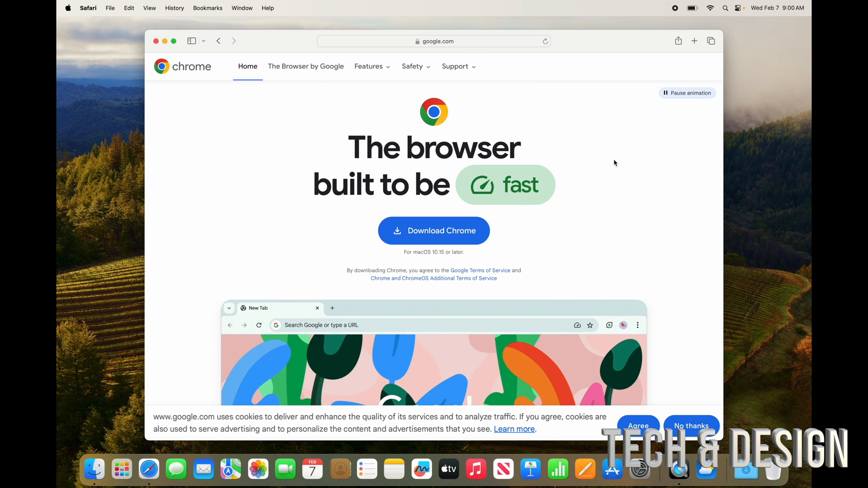
{"action": "mouse_move", "coordinate": [585, 163]}
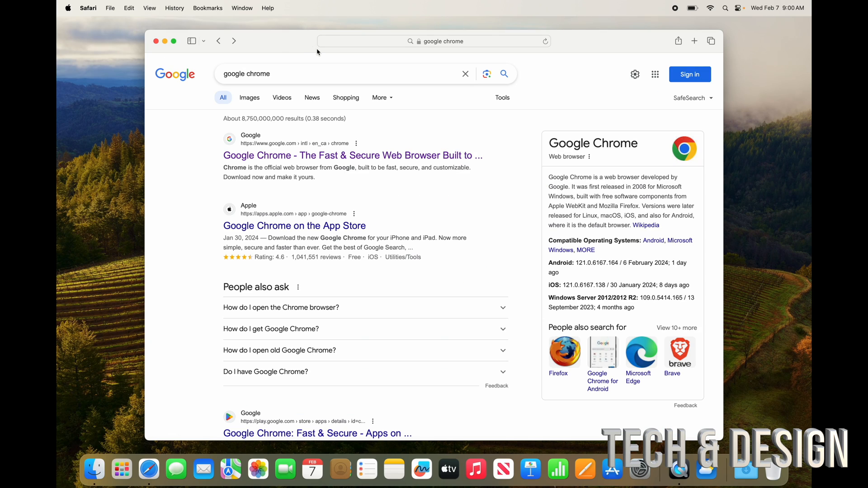
{"action": "mouse_move", "coordinate": [287, 143]}
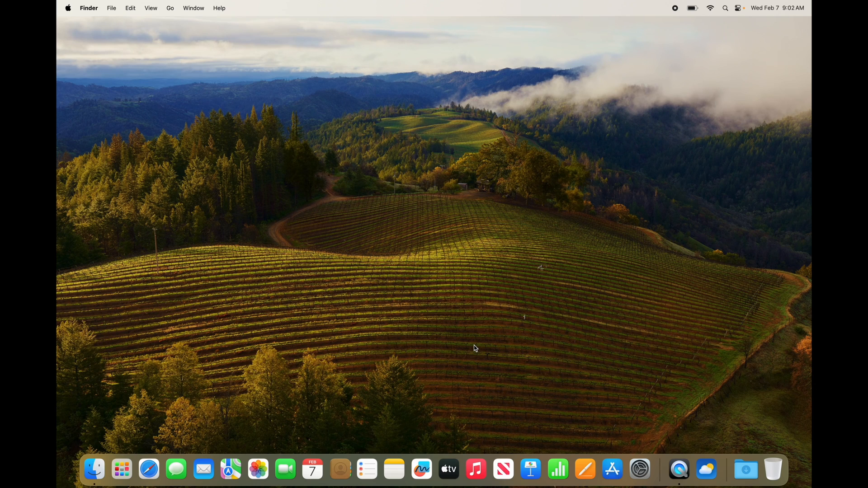
{"action": "mouse_move", "coordinate": [121, 470]}
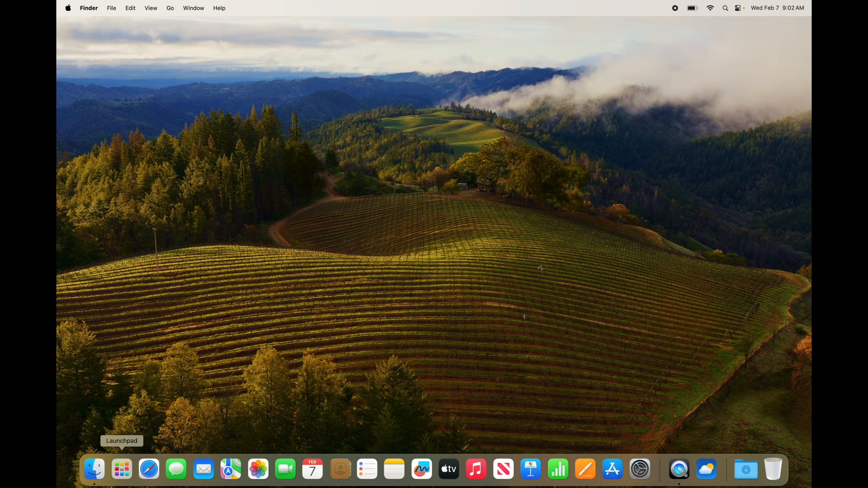
{"action": "mouse_move", "coordinate": [639, 473]}
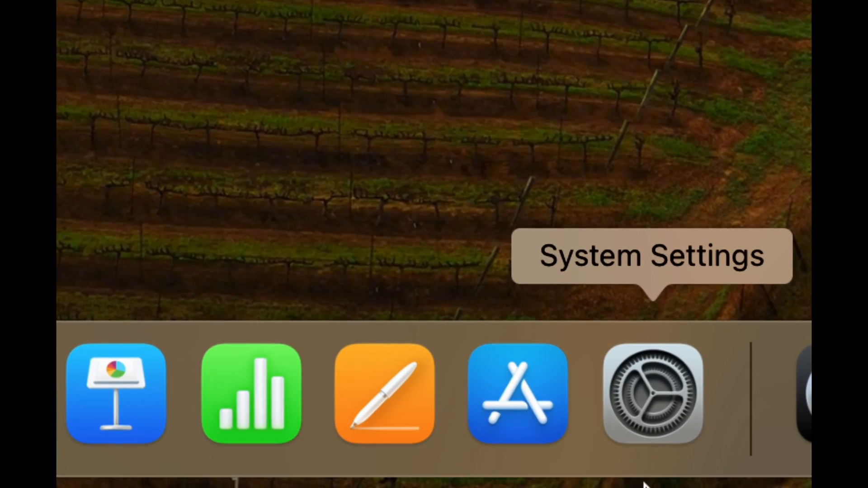
Search System Settings for 'dock' and open the Desktop & Dock pane.
{"action": "left_click", "coordinate": [652, 395]}
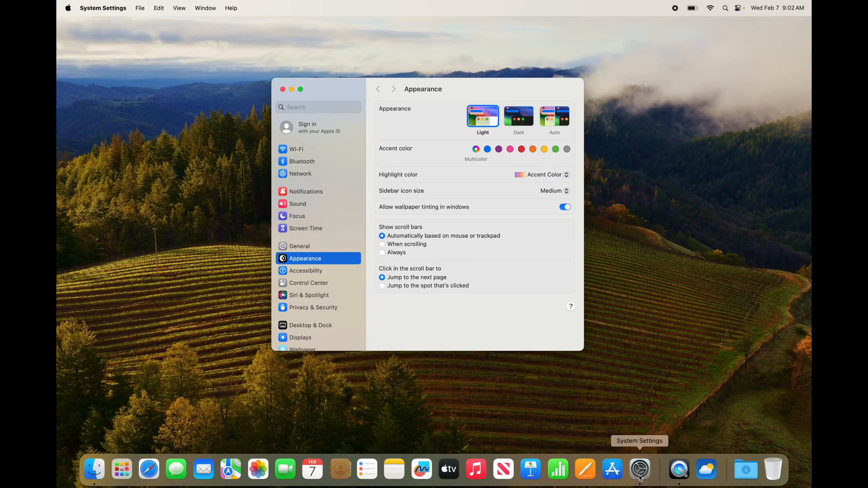
{"action": "type", "text": "dock"}
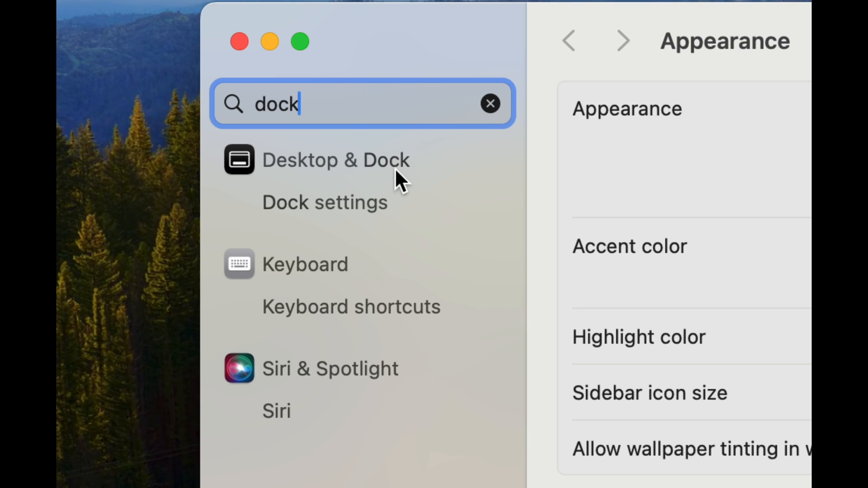
{"action": "left_click", "coordinate": [335, 160]}
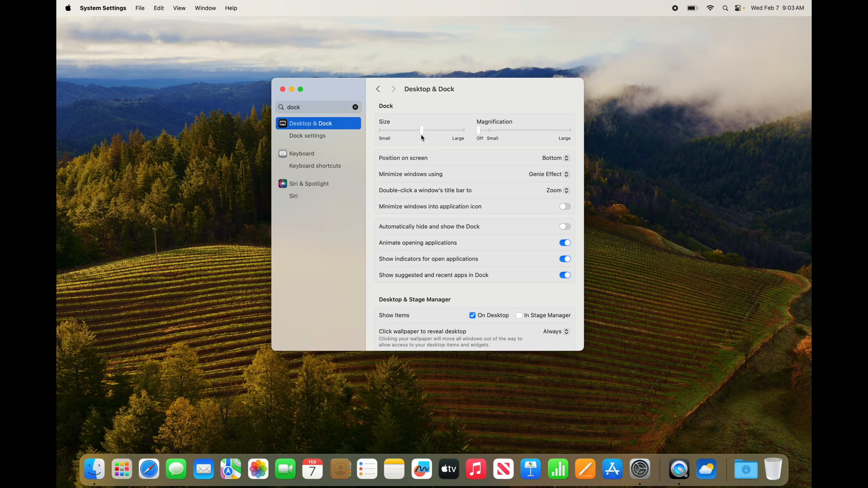
{"action": "mouse_move", "coordinate": [481, 133]}
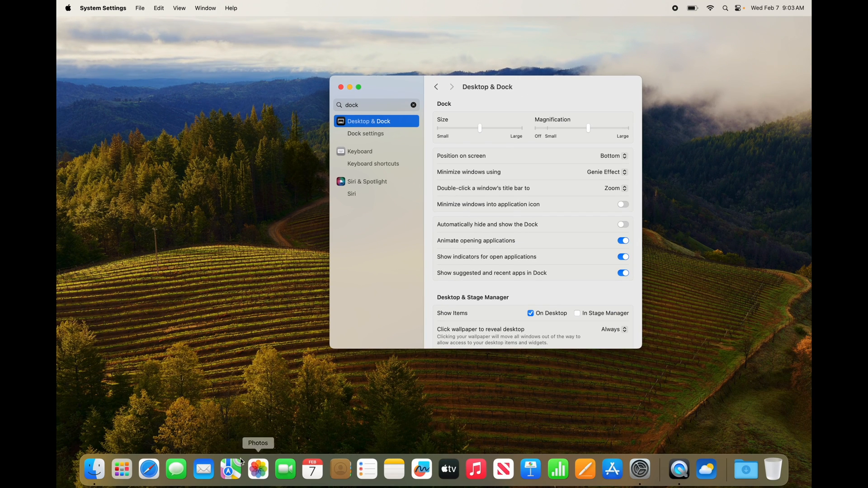
{"action": "mouse_move", "coordinate": [553, 466]}
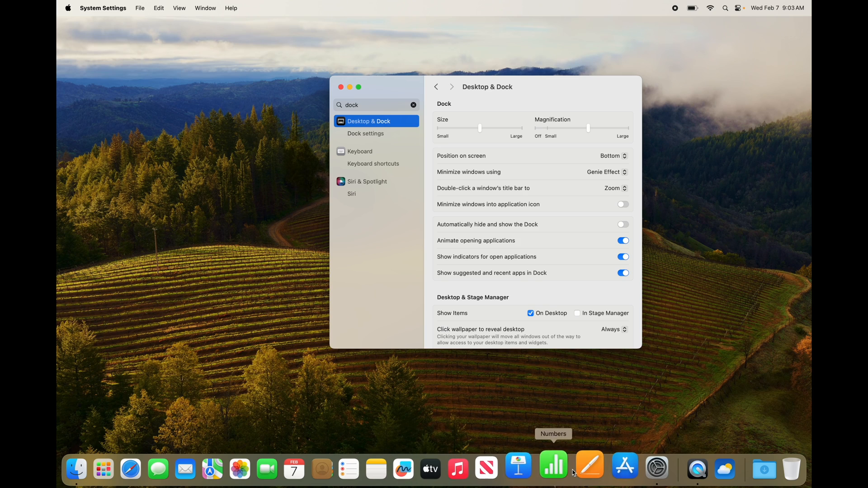
{"action": "mouse_move", "coordinate": [530, 462]}
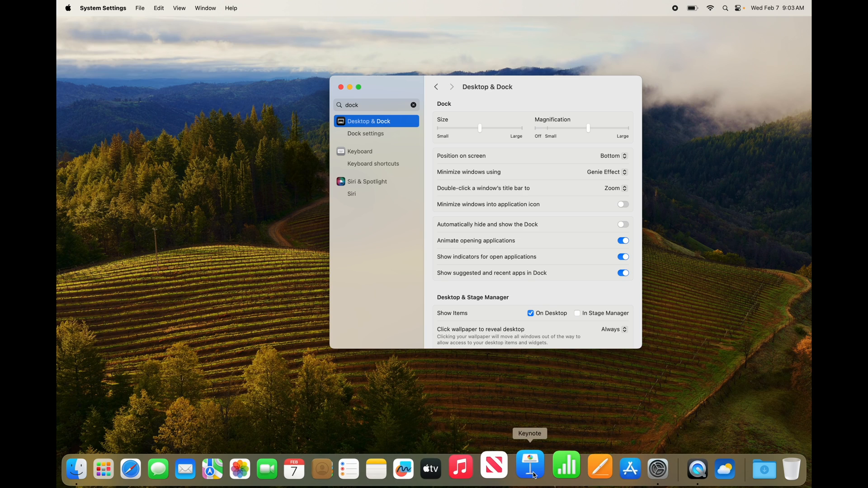
{"action": "mouse_move", "coordinate": [488, 363]}
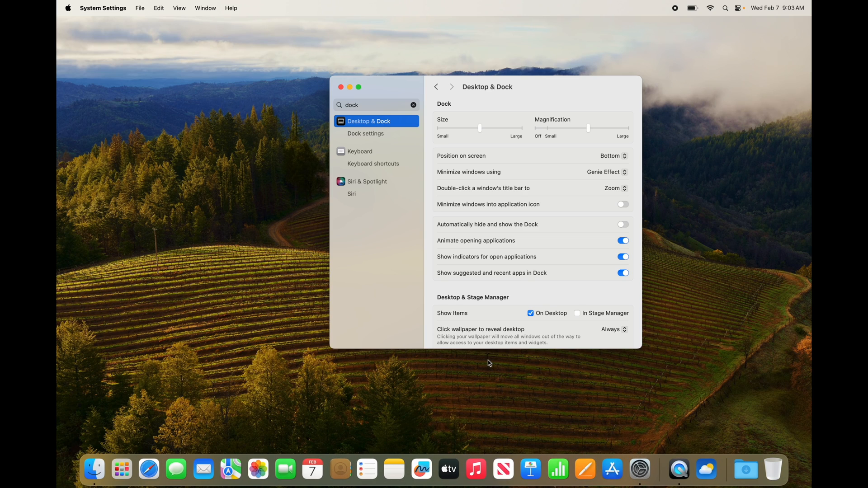
{"action": "mouse_move", "coordinate": [342, 470]}
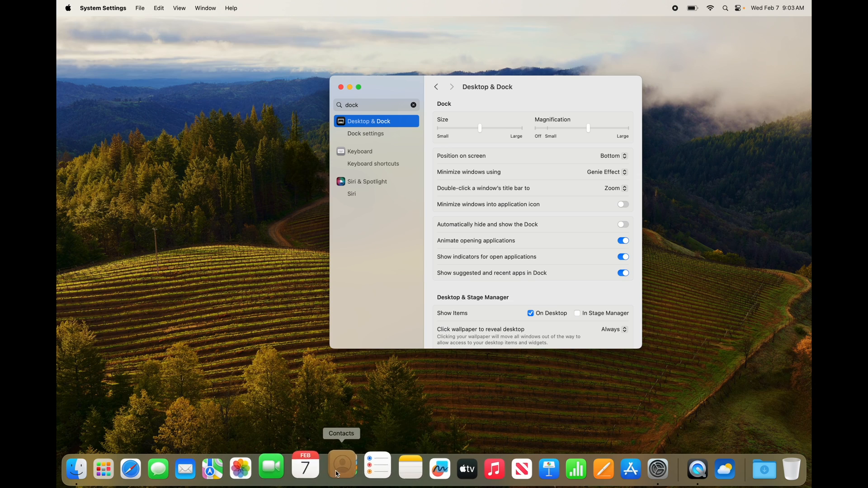
{"action": "mouse_move", "coordinate": [580, 265]}
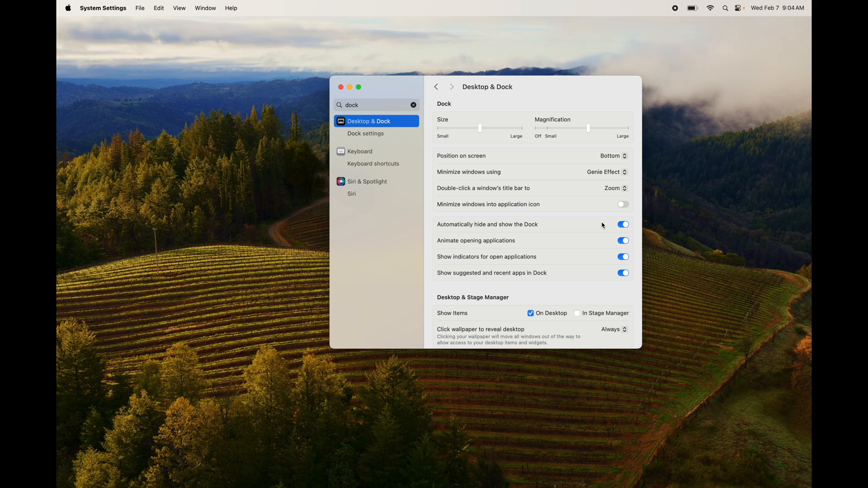
{"action": "mouse_move", "coordinate": [359, 135]}
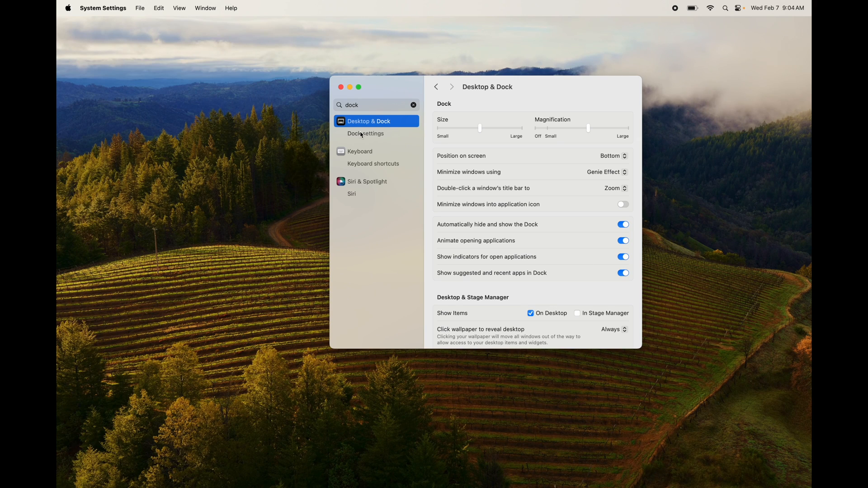
Close the System Settings window, leaving the desktop with the Dock hidden.
{"action": "left_click", "coordinate": [341, 87]}
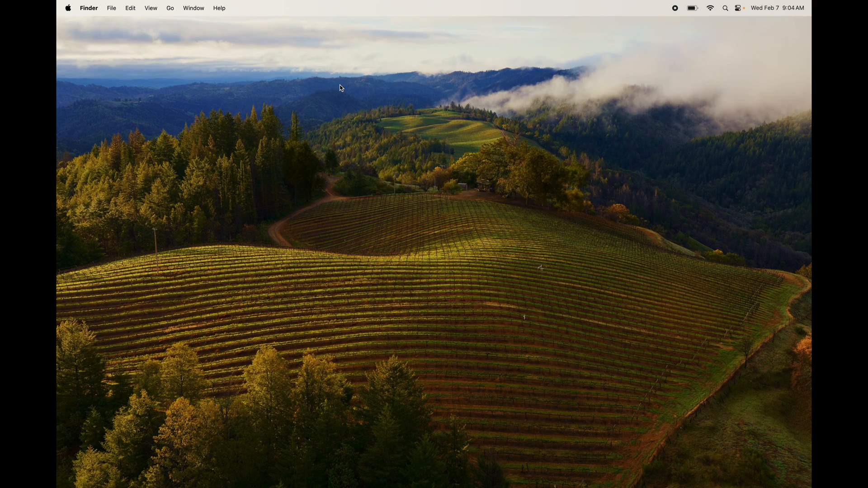
{"action": "mouse_move", "coordinate": [501, 468]}
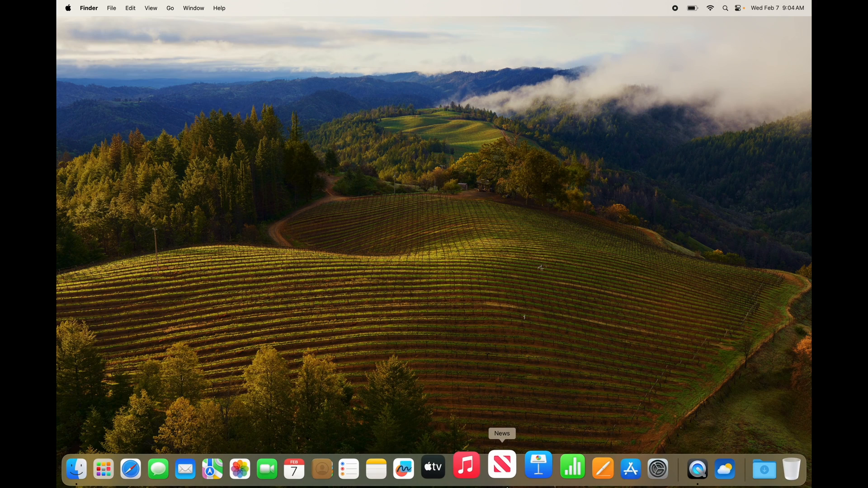
{"action": "mouse_move", "coordinate": [403, 476]}
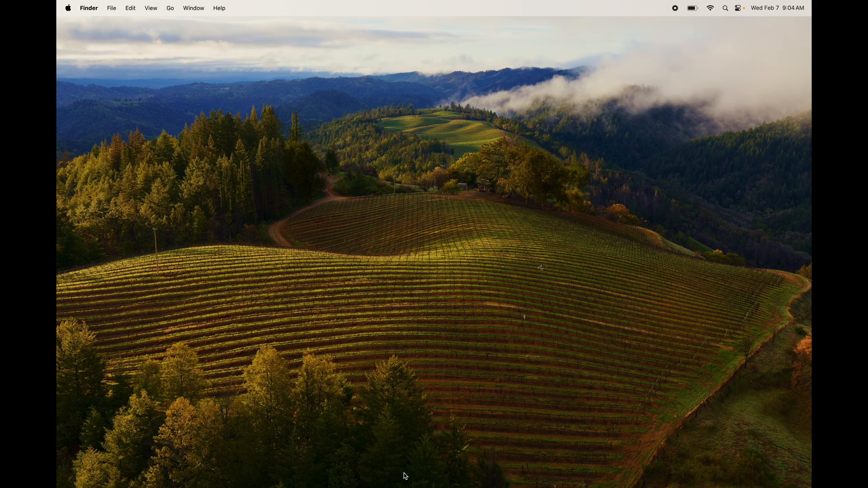
{"action": "mouse_move", "coordinate": [419, 469]}
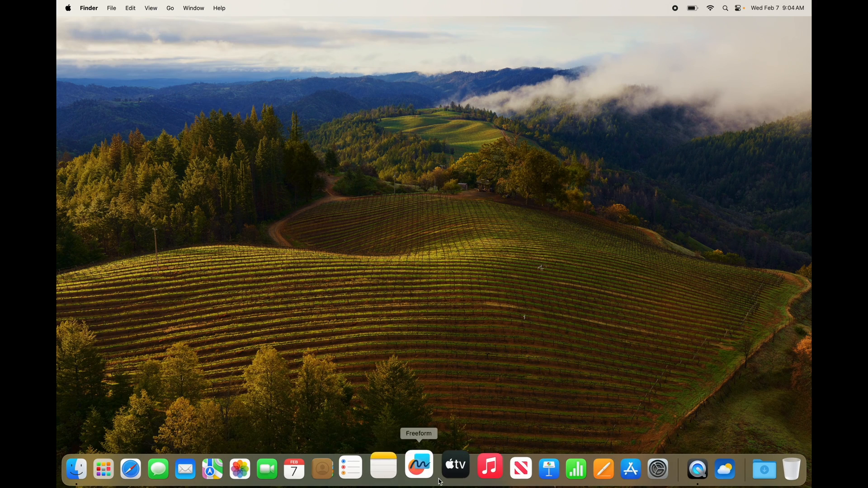
{"action": "mouse_move", "coordinate": [341, 468]}
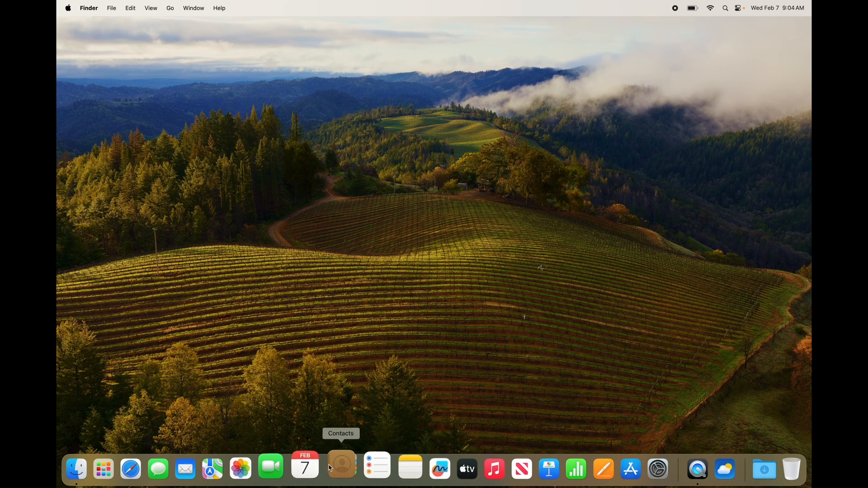
{"action": "mouse_move", "coordinate": [499, 479]}
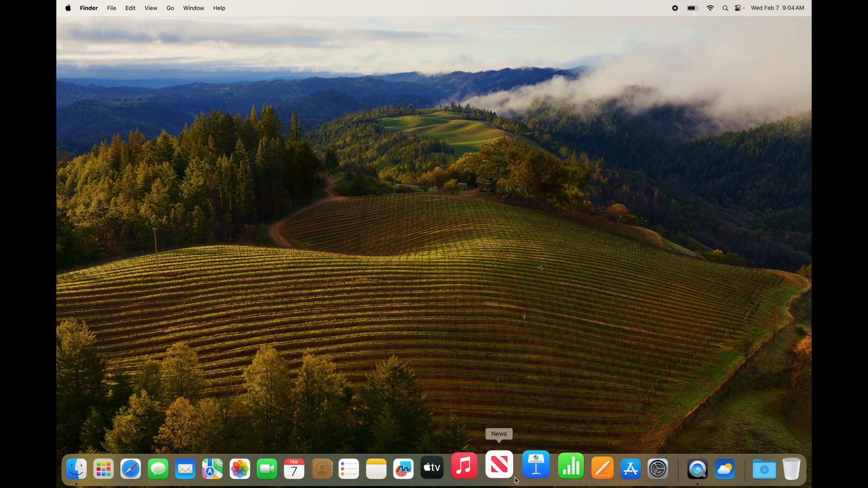
{"action": "mouse_move", "coordinate": [382, 169]}
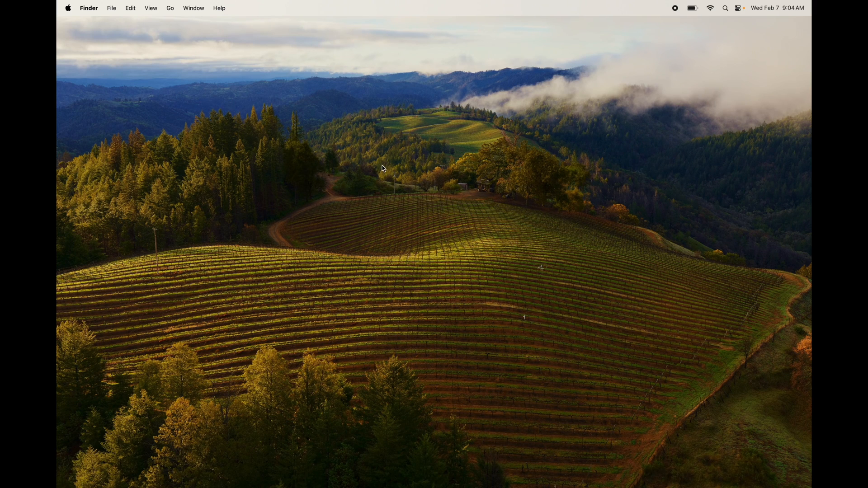
{"action": "mouse_move", "coordinate": [432, 235]}
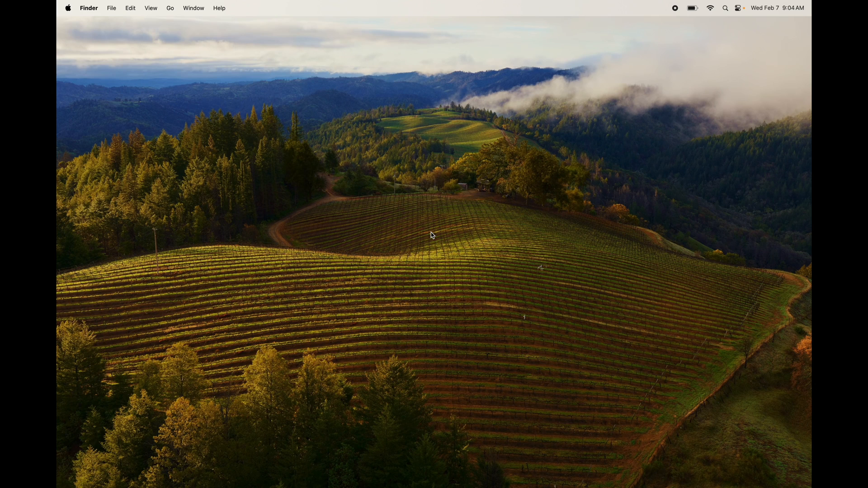
{"action": "mouse_move", "coordinate": [222, 5]}
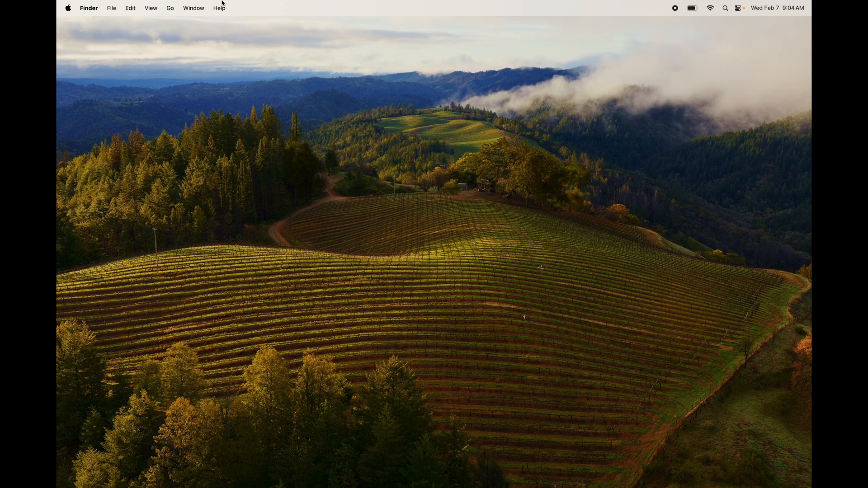
{"action": "mouse_move", "coordinate": [261, 9]}
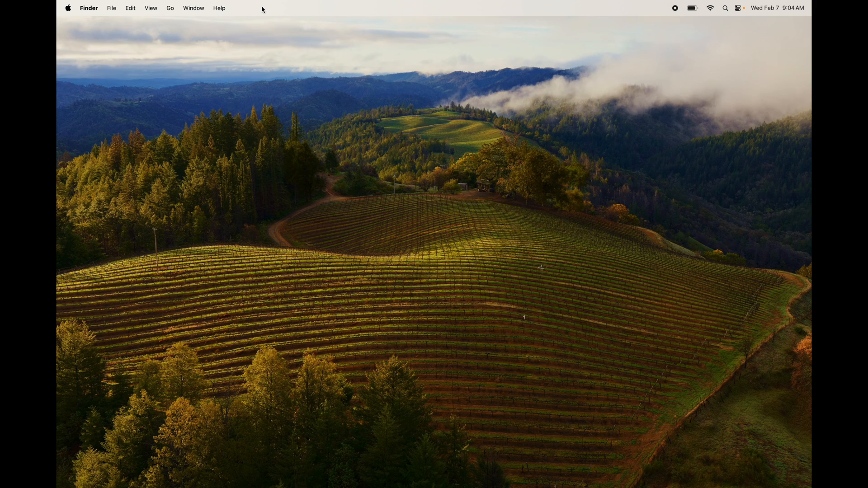
{"action": "mouse_move", "coordinate": [770, 9]}
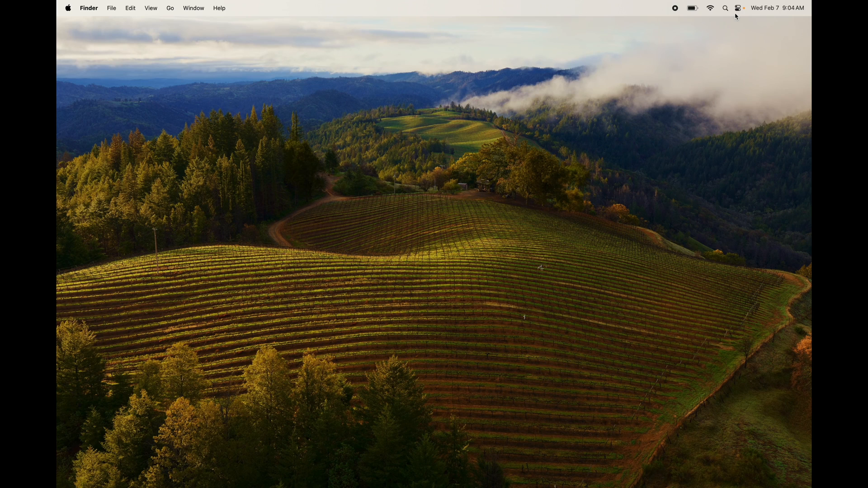
{"action": "mouse_move", "coordinate": [579, 3]}
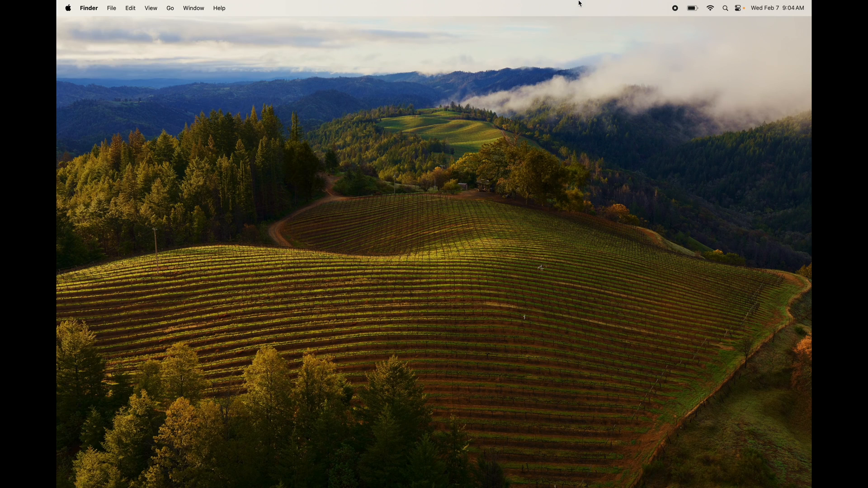
{"action": "mouse_move", "coordinate": [534, 3]}
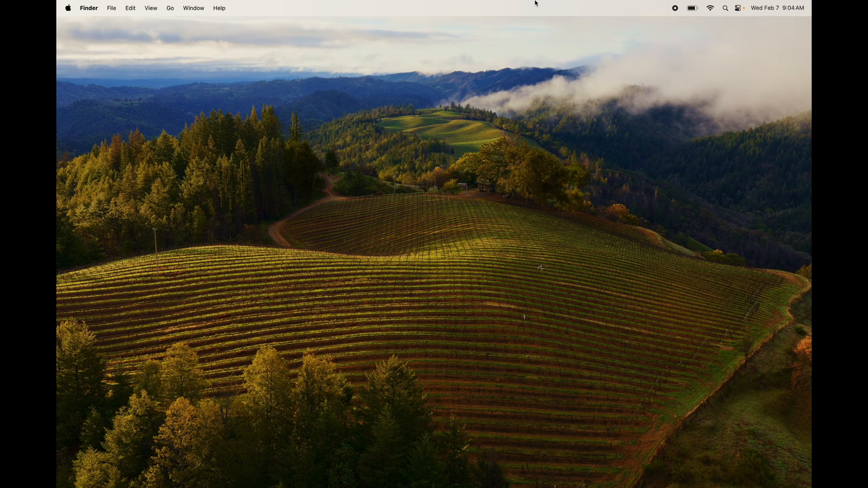
{"action": "mouse_move", "coordinate": [526, 8]}
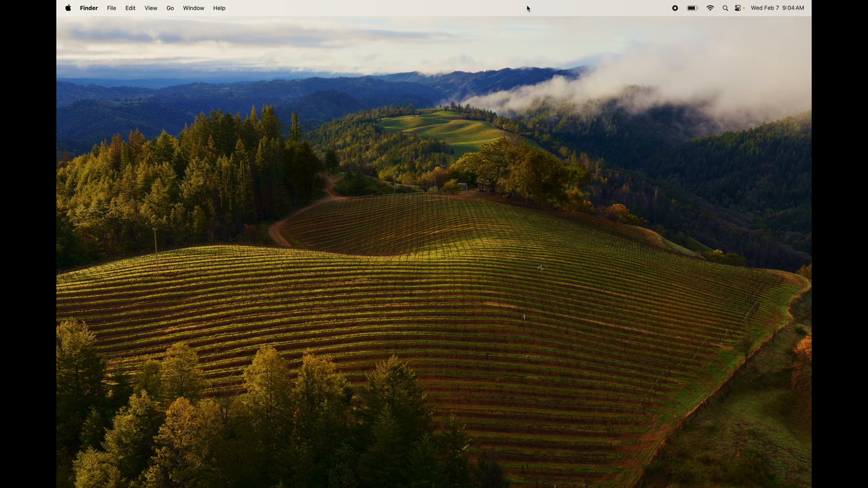
{"action": "mouse_move", "coordinate": [498, 181]}
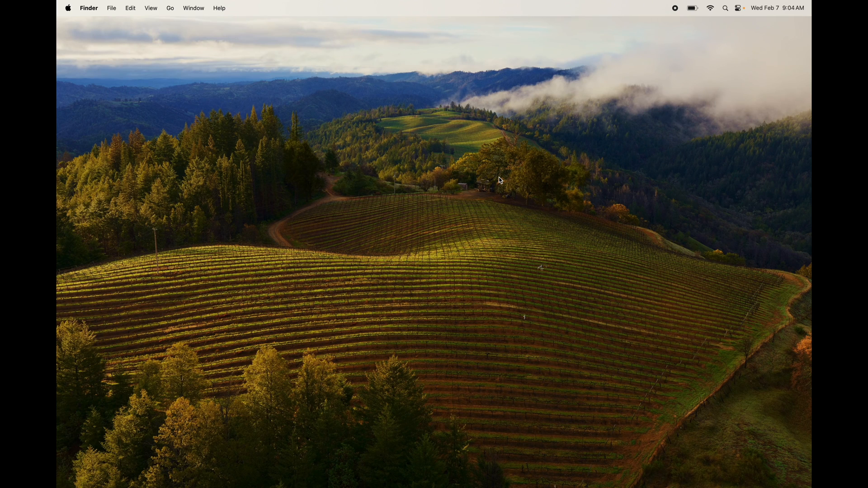
{"action": "mouse_move", "coordinate": [682, 468]}
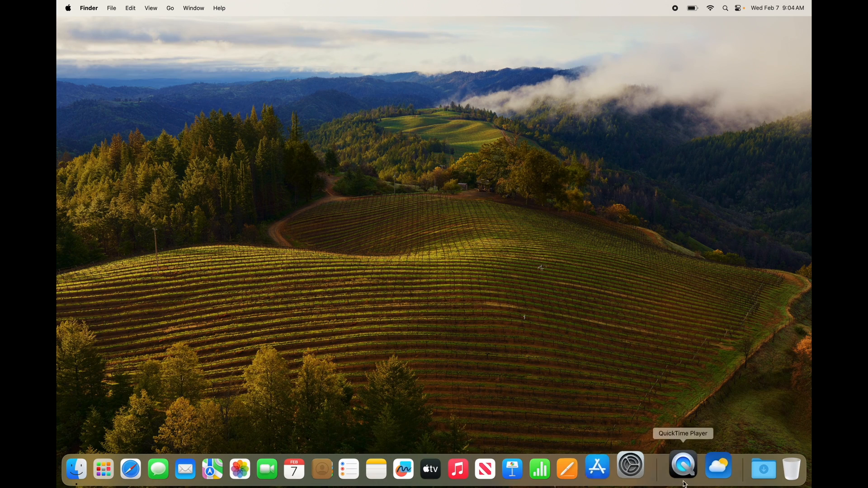
{"action": "mouse_move", "coordinate": [392, 469]}
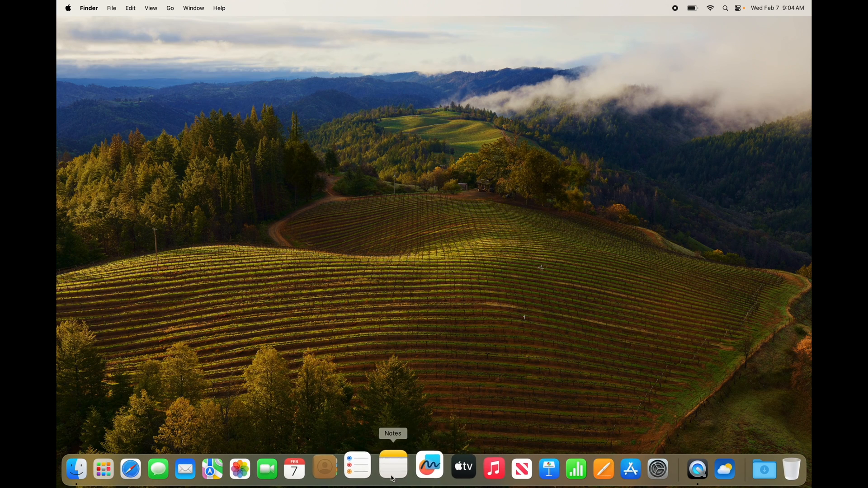
{"action": "mouse_move", "coordinate": [504, 468]}
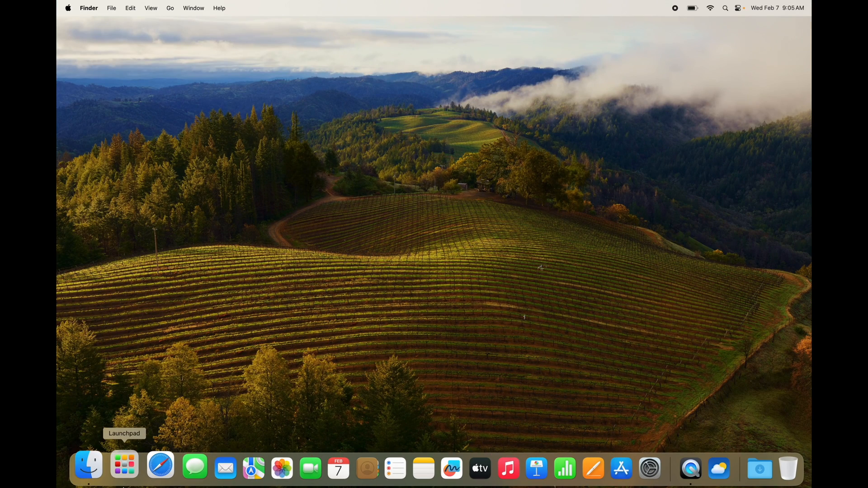
{"action": "mouse_move", "coordinate": [89, 466]}
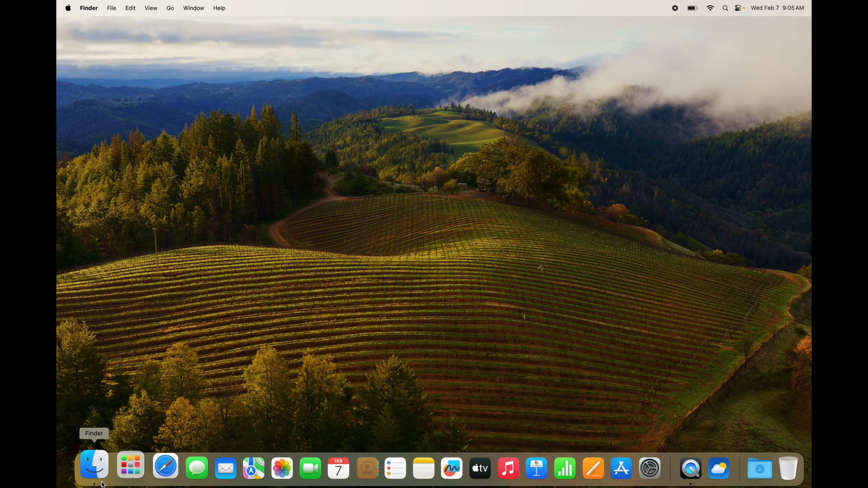
Open a Finder window on Applications and scroll through the installed apps.
{"action": "left_click", "coordinate": [94, 469]}
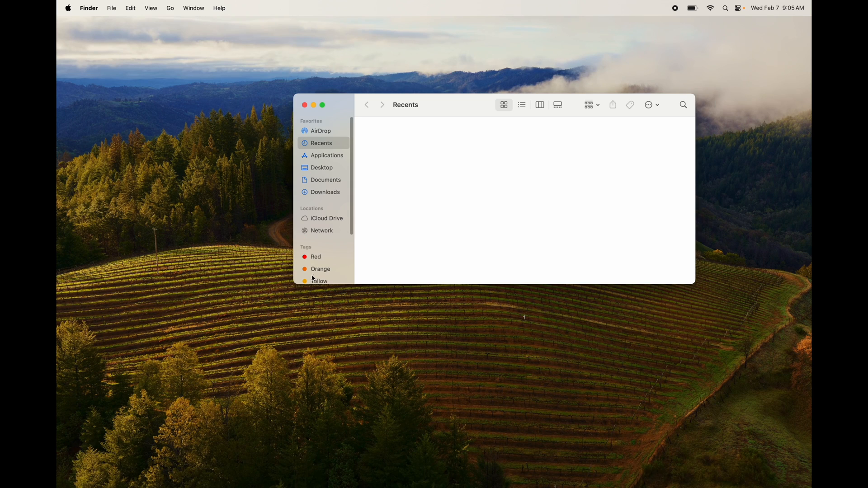
{"action": "left_click", "coordinate": [327, 155]}
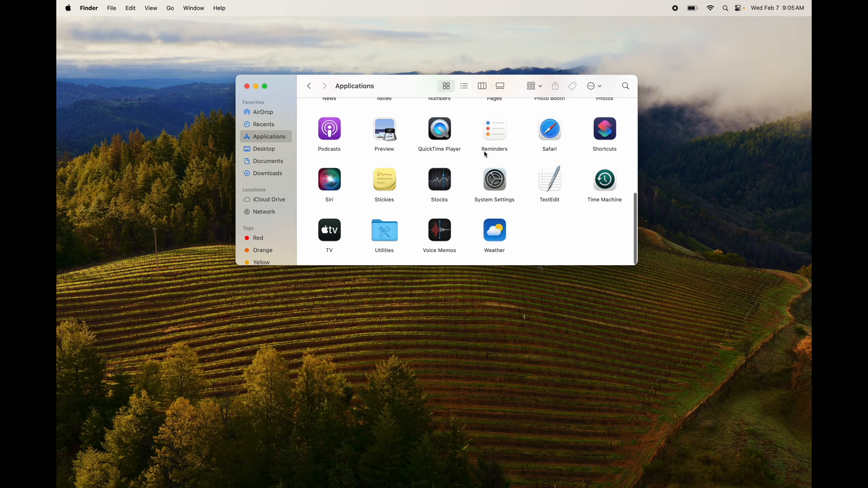
{"action": "scroll", "scroll_direction": "up", "scroll_amount": 3}
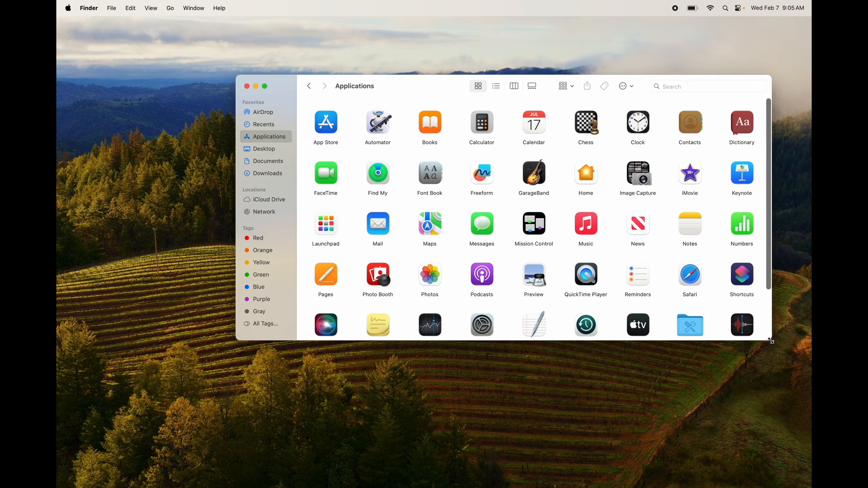
{"action": "scroll", "scroll_direction": "down", "scroll_amount": 3}
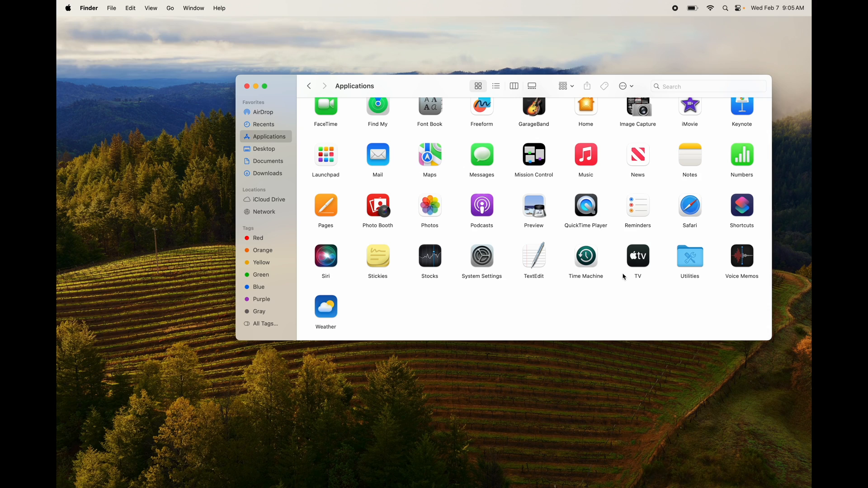
{"action": "mouse_move", "coordinate": [490, 213]}
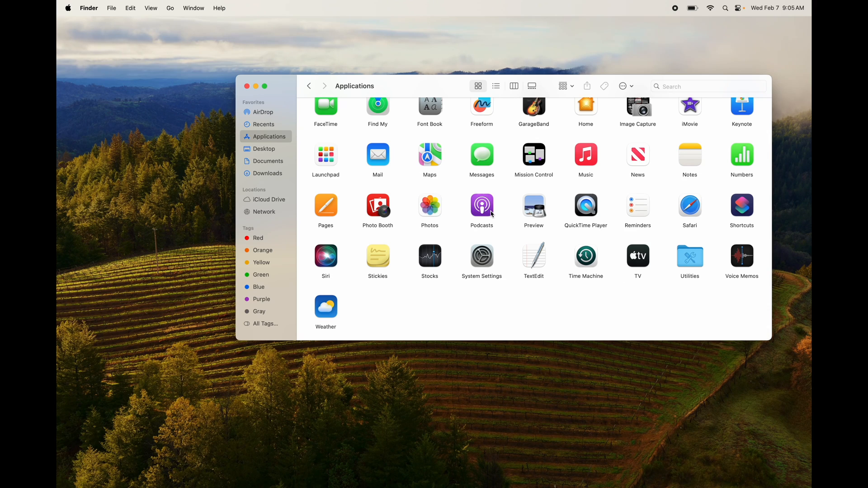
{"action": "mouse_move", "coordinate": [668, 234]}
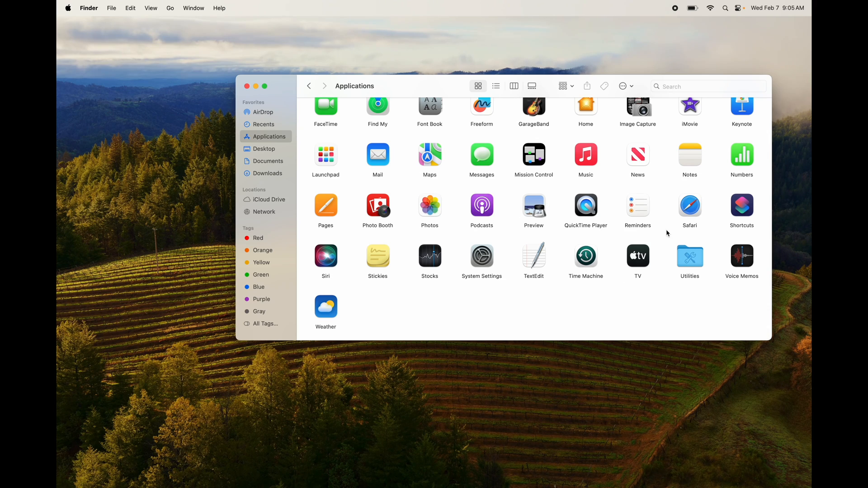
{"action": "mouse_move", "coordinate": [437, 261]}
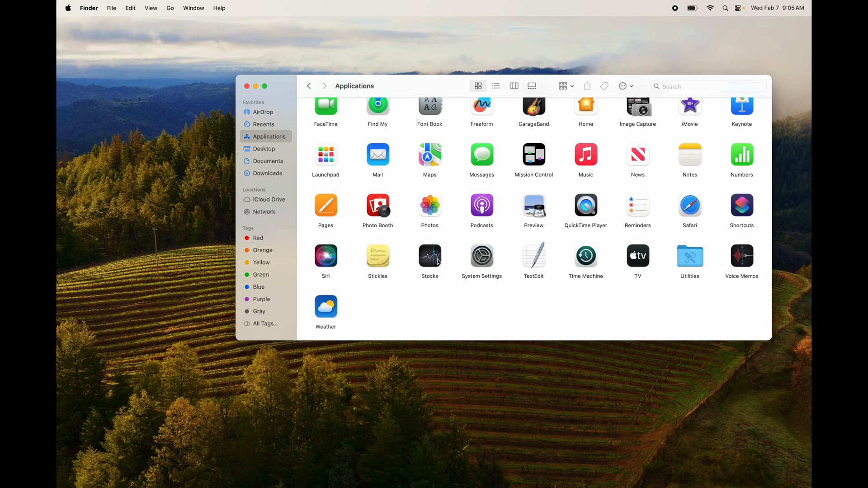
Drag the Weather app from the Applications folder into the Dock.
{"action": "left_click", "coordinate": [326, 307]}
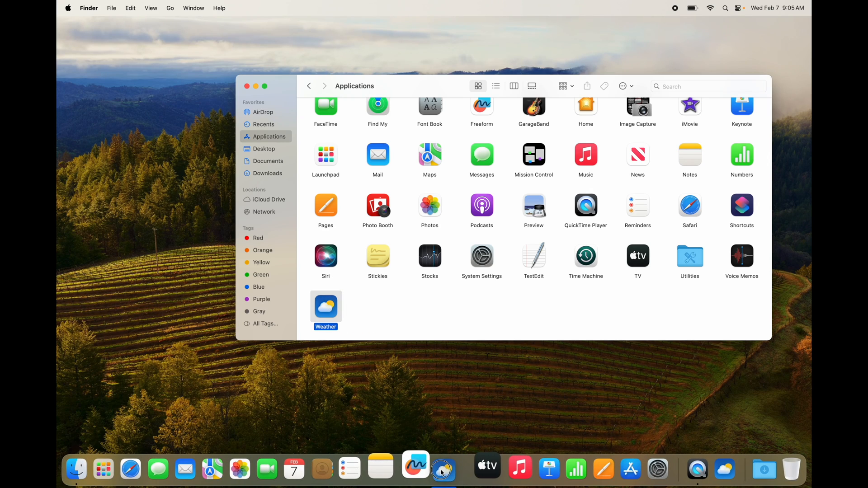
{"action": "mouse_move", "coordinate": [431, 468]}
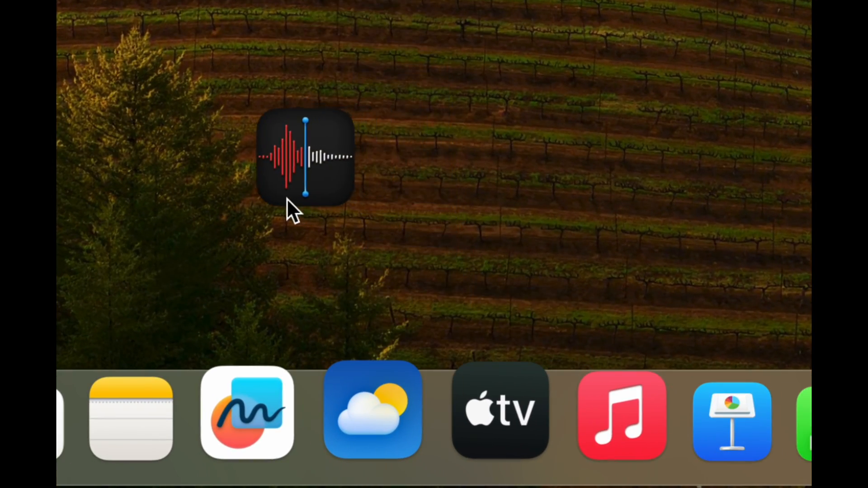
{"action": "left_click_drag", "start_coordinate": [304, 158], "coordinate": [249, 125]}
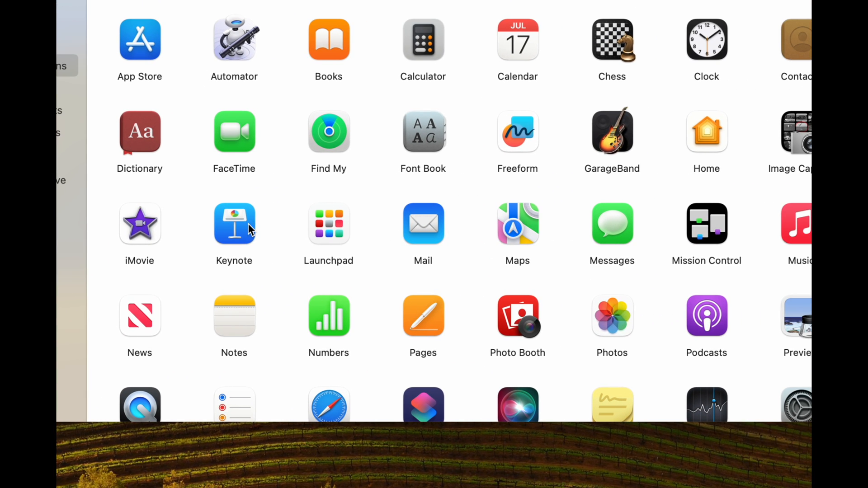
Move Keynote to the Trash from its context menu, approving with the admin password.
{"action": "right_click", "coordinate": [233, 223]}
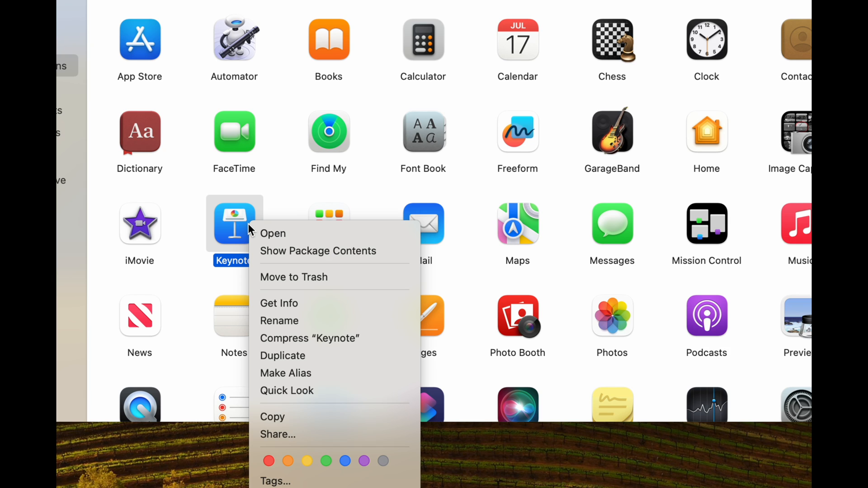
{"action": "mouse_move", "coordinate": [299, 272]}
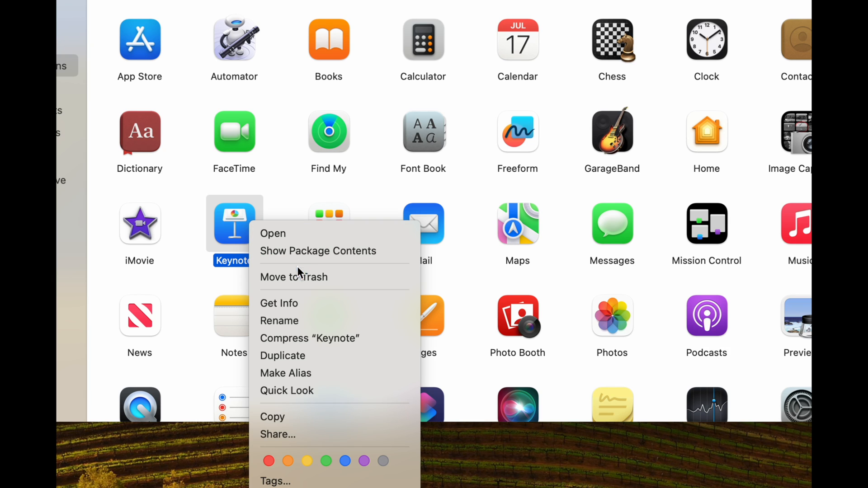
{"action": "mouse_move", "coordinate": [315, 276]}
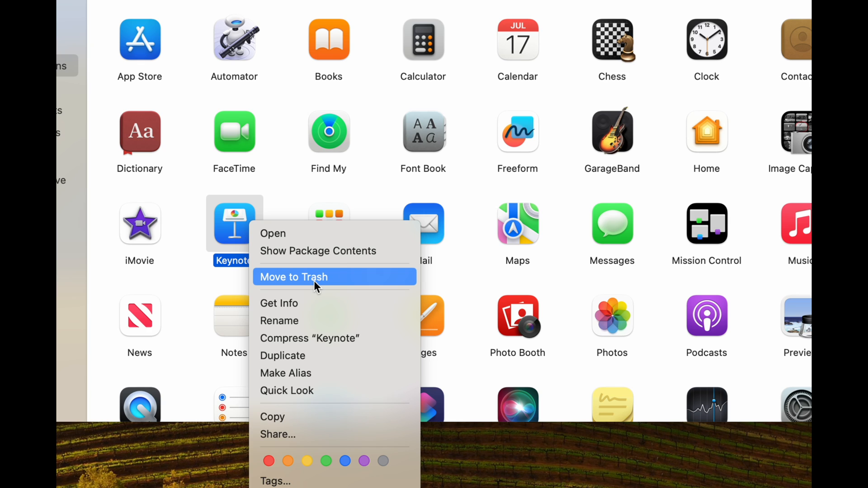
{"action": "mouse_move", "coordinate": [277, 201]}
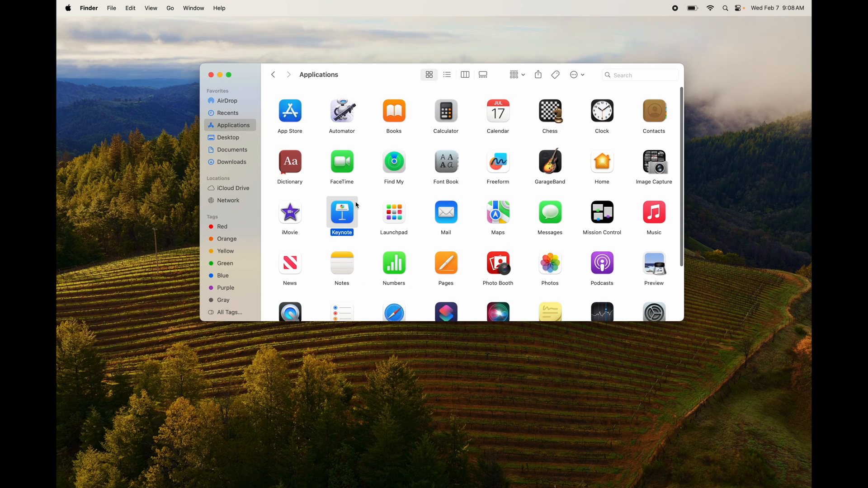
{"action": "mouse_move", "coordinate": [434, 475]}
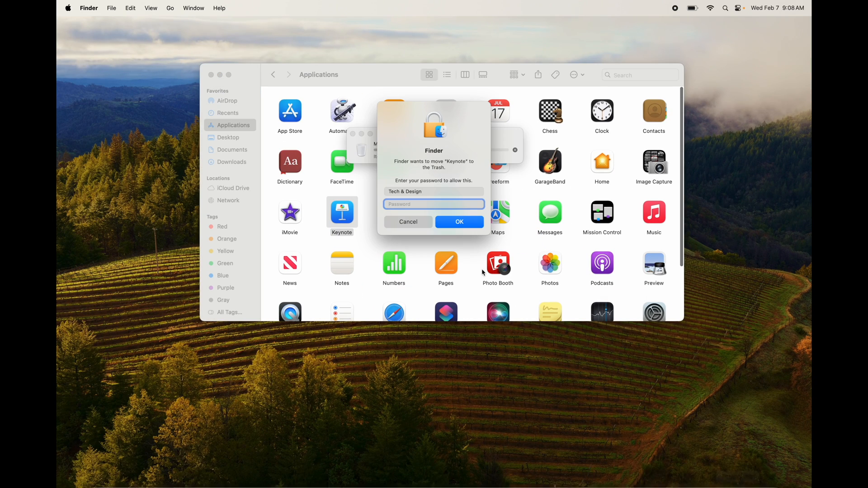
{"action": "type", "text": "••••"}
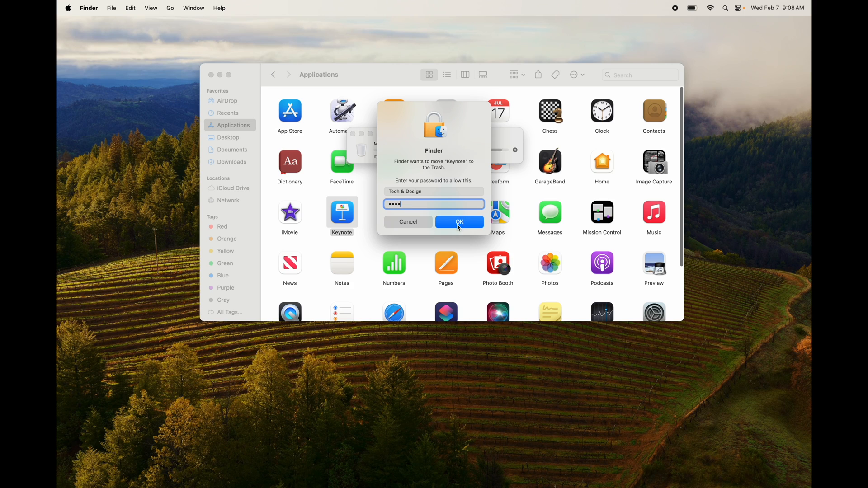
{"action": "left_click", "coordinate": [459, 222]}
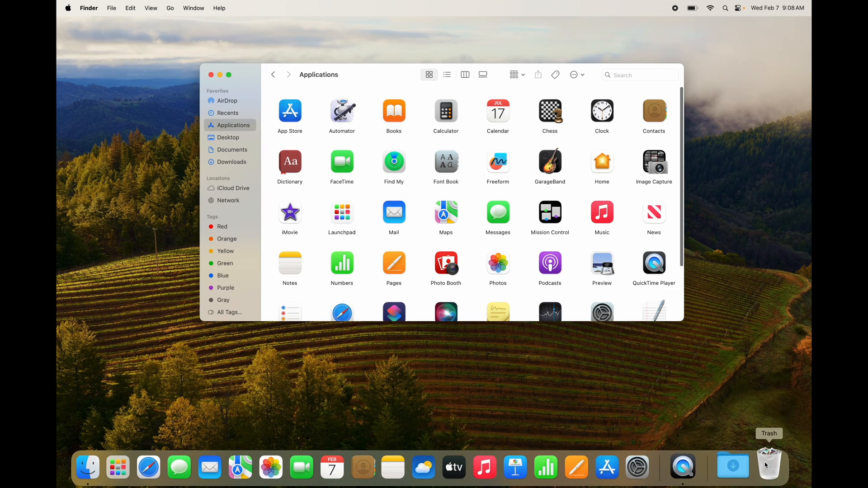
{"action": "right_click", "coordinate": [769, 465]}
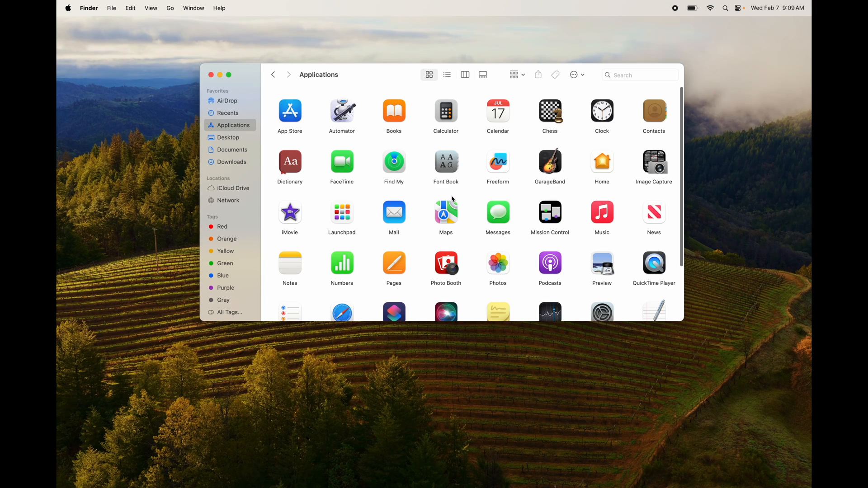
Move Pages and iMovie to the Trash, authorizing each with the admin password.
{"action": "scroll", "scroll_direction": "down", "scroll_amount": 3}
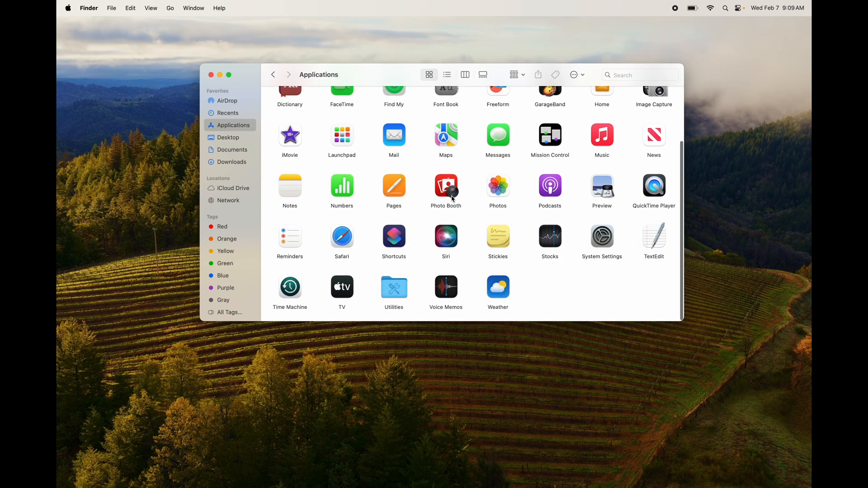
{"action": "scroll", "scroll_direction": "up", "scroll_amount": 3}
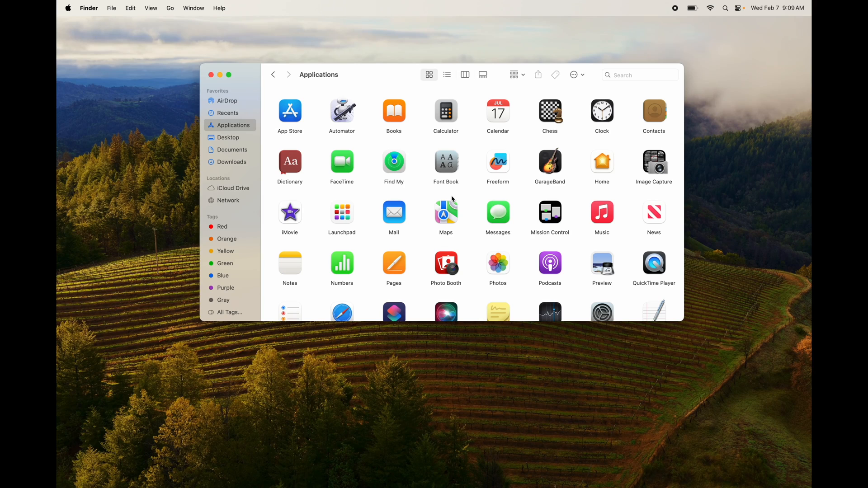
{"action": "scroll", "scroll_direction": "down", "scroll_amount": 3}
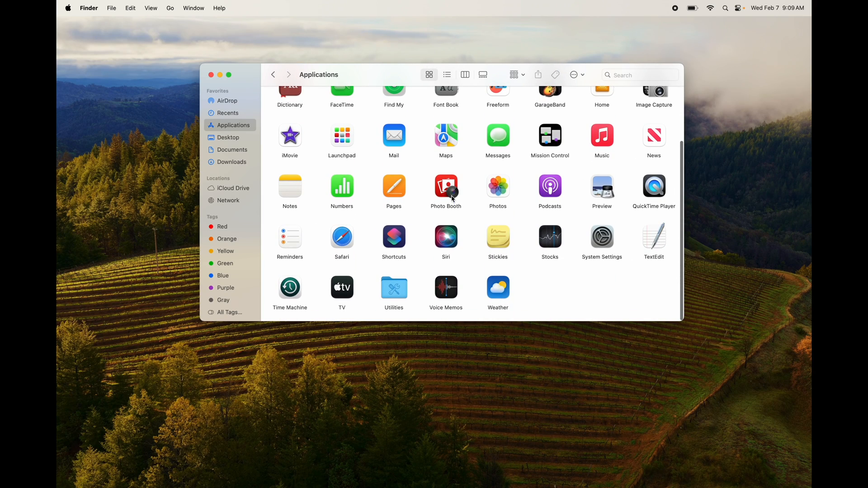
{"action": "left_click", "coordinate": [394, 185]}
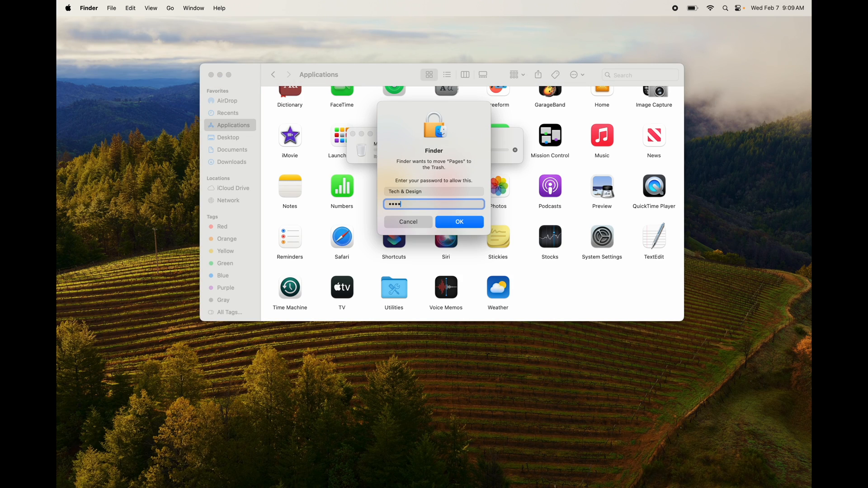
{"action": "left_click", "coordinate": [459, 221]}
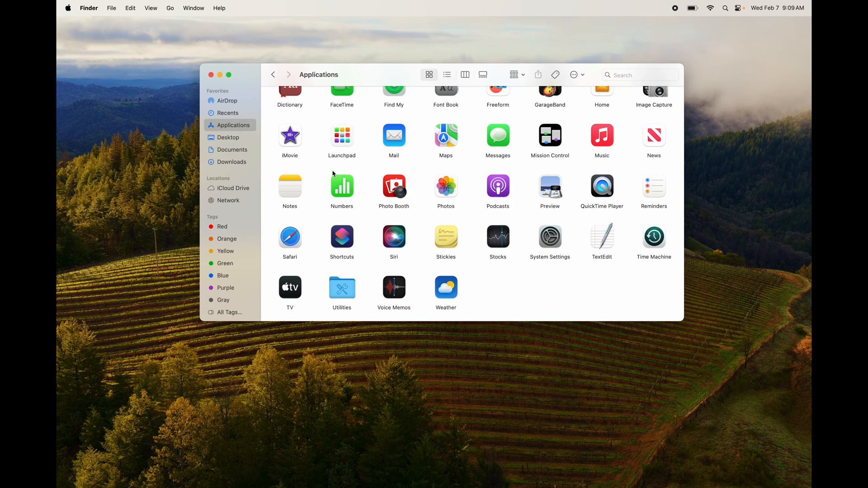
{"action": "left_click", "coordinate": [290, 135]}
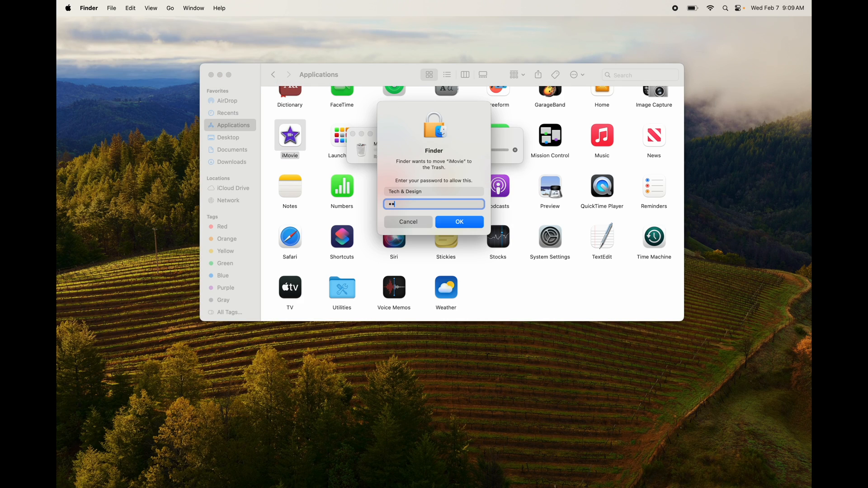
{"action": "left_click", "coordinate": [458, 221]}
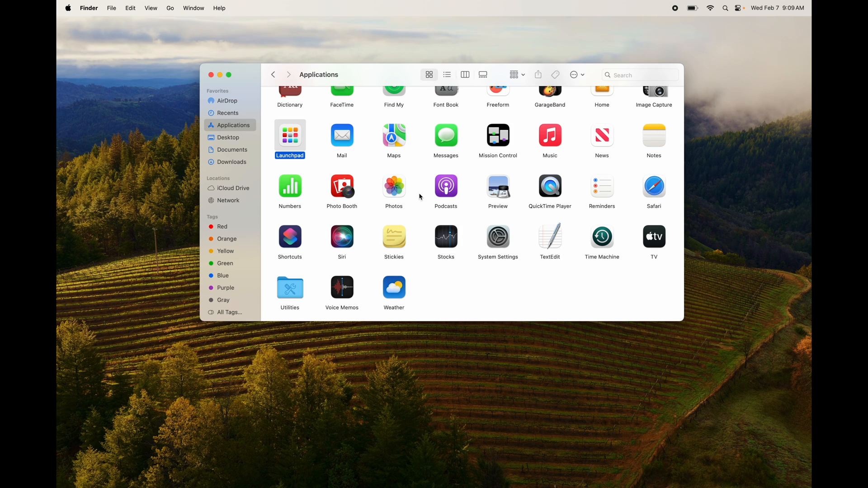
Empty the Trash from its Dock menu and confirm permanently erasing the items.
{"action": "scroll", "scroll_direction": "up", "scroll_amount": 3}
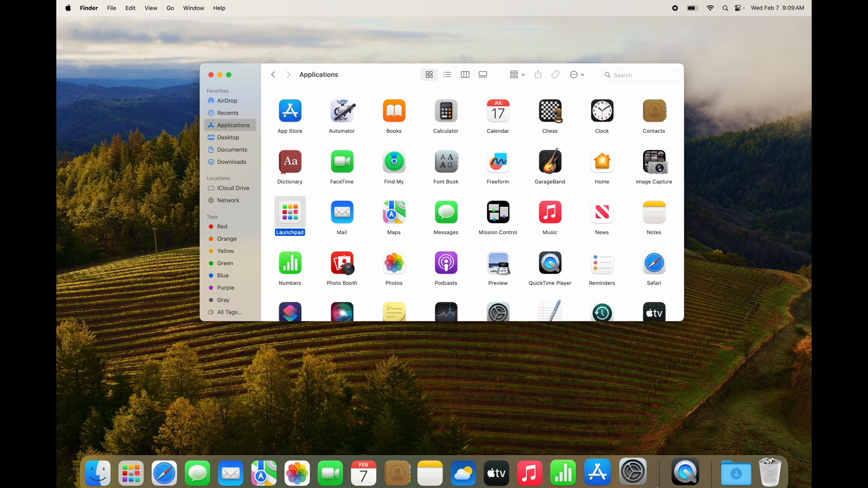
{"action": "mouse_move", "coordinate": [764, 463]}
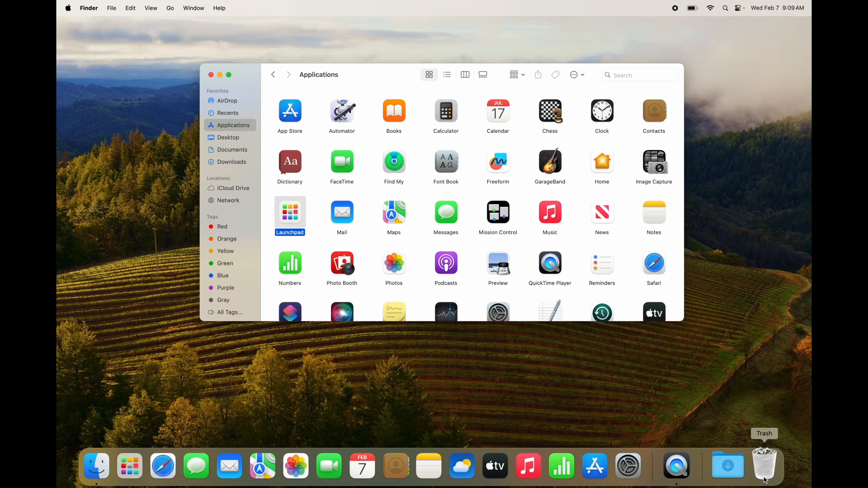
{"action": "right_click", "coordinate": [765, 465]}
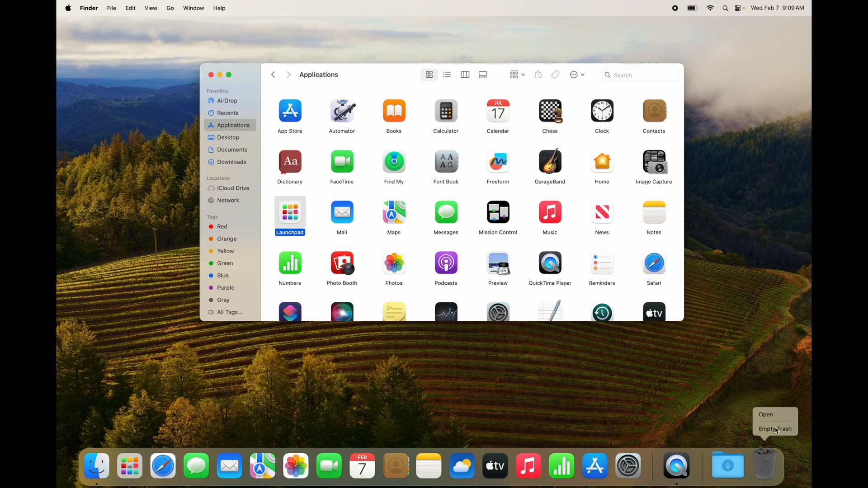
{"action": "left_click", "coordinate": [775, 429]}
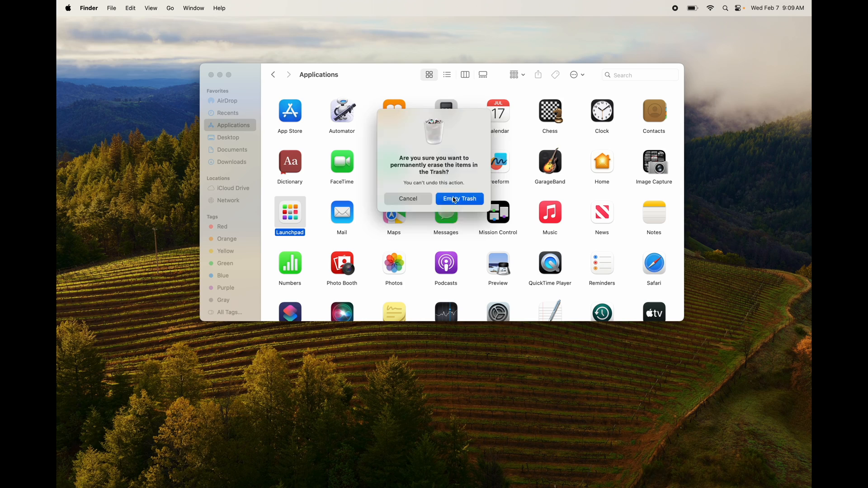
{"action": "left_click", "coordinate": [459, 198]}
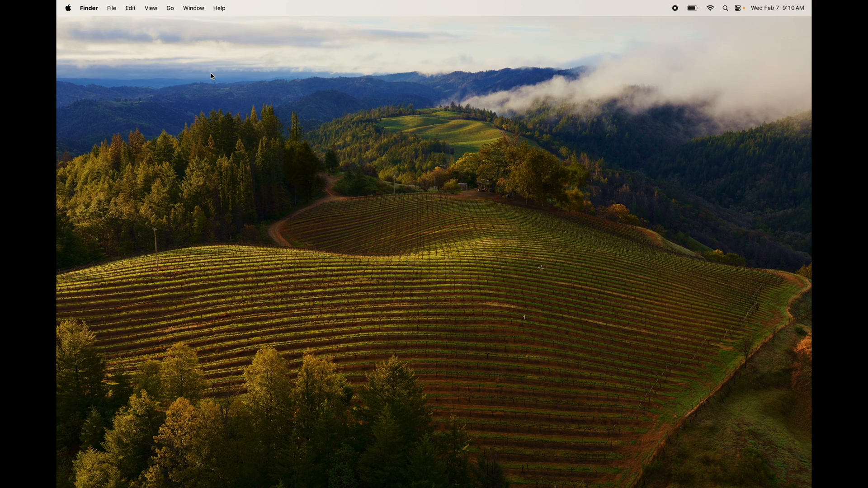
{"action": "mouse_move", "coordinate": [335, 158]}
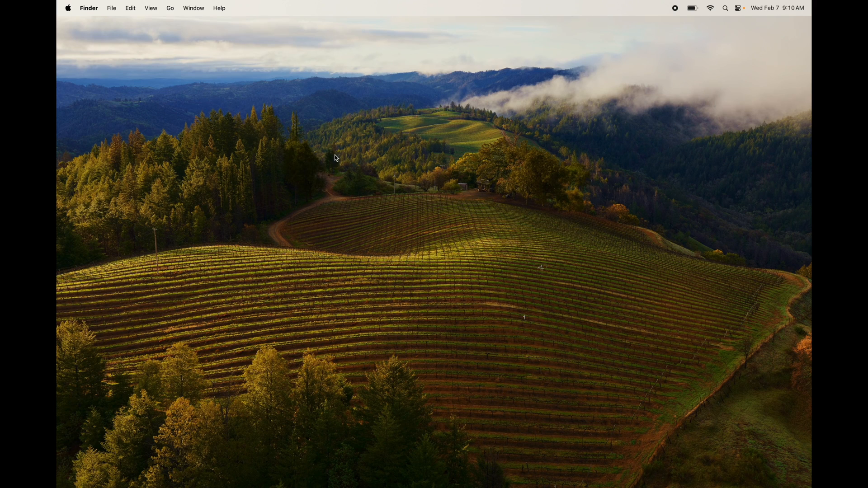
{"action": "mouse_move", "coordinate": [425, 179]}
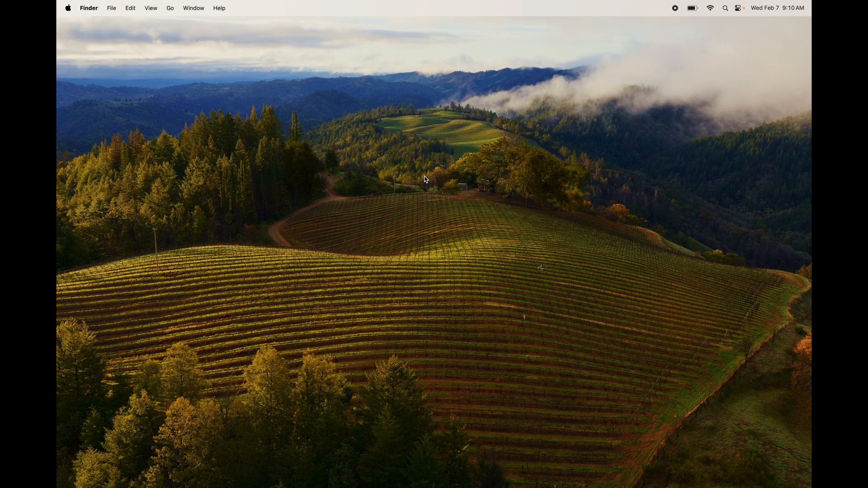
Bring up the desktop context menu, then launch System Settings from the Dock.
{"action": "right_click", "coordinate": [424, 179]}
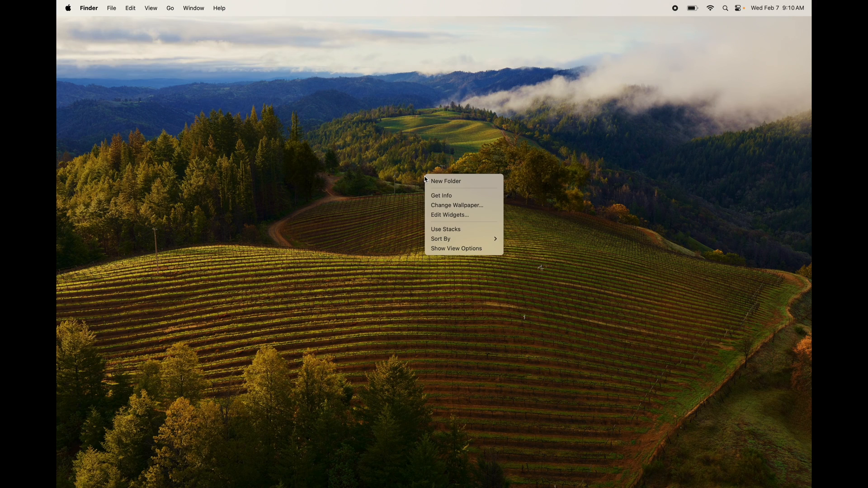
{"action": "mouse_move", "coordinate": [456, 205]}
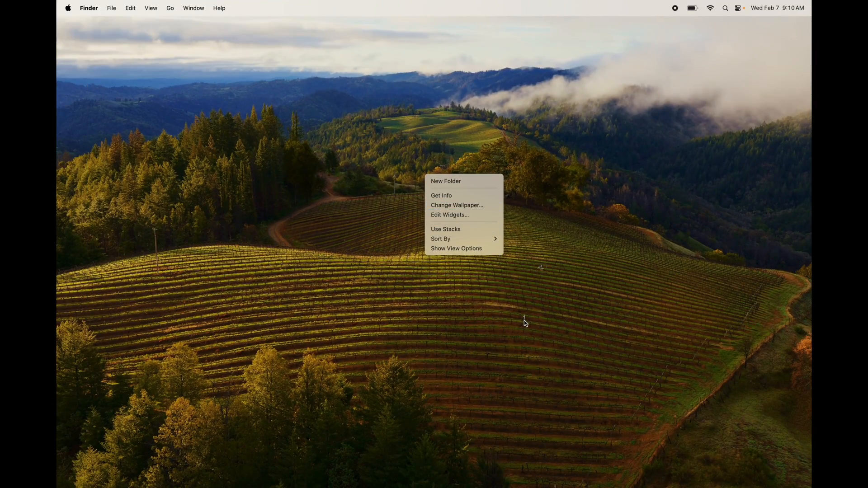
{"action": "left_click", "coordinate": [636, 454]}
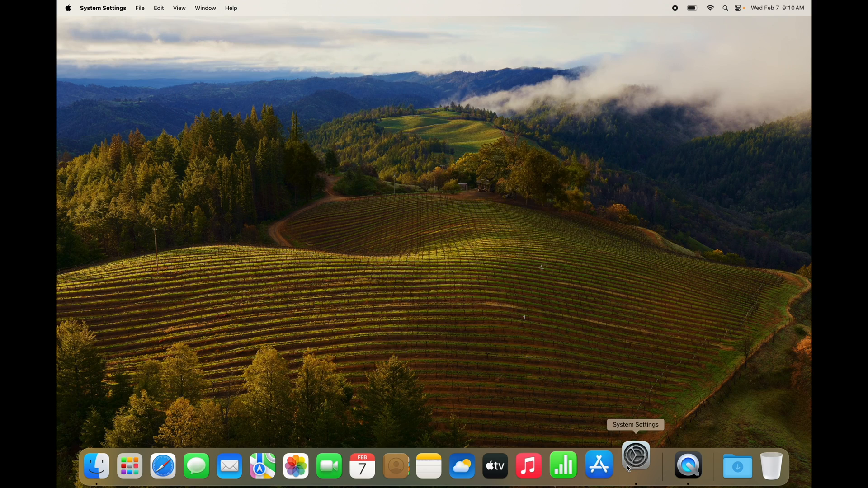
Search System Settings for 'wallpa' and open the Wallpaper pane.
{"action": "left_click", "coordinate": [634, 454]}
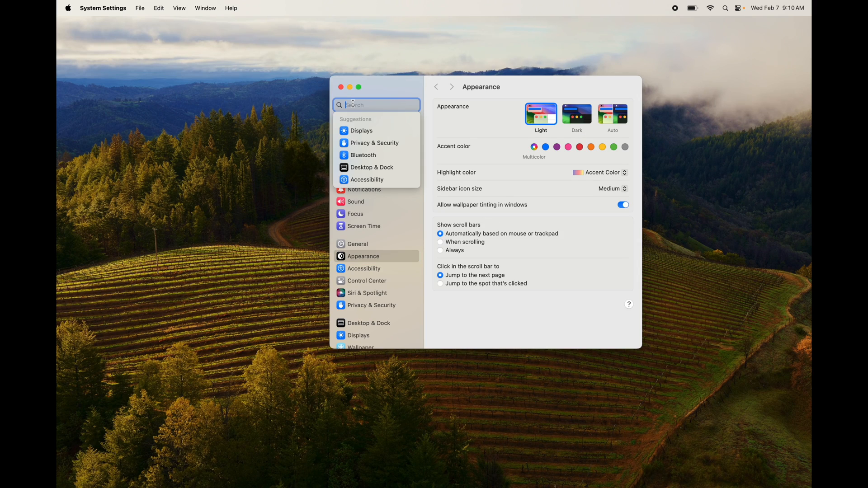
{"action": "type", "text": "wallpa"}
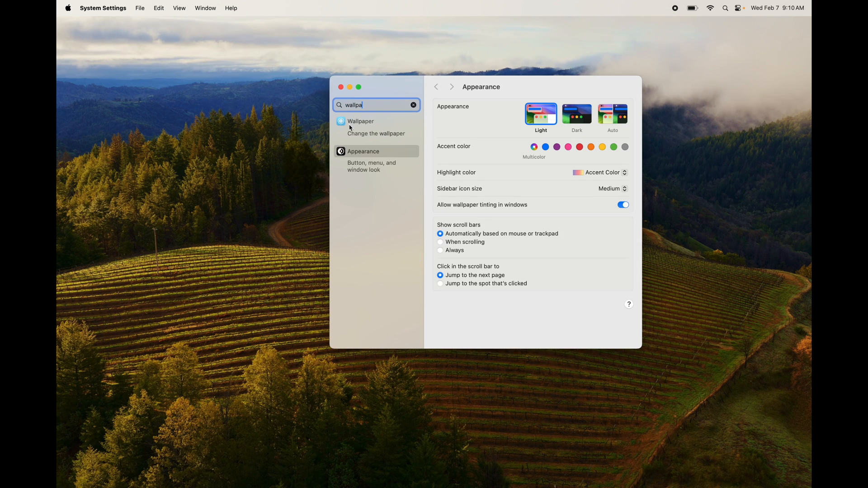
{"action": "left_click", "coordinate": [376, 130]}
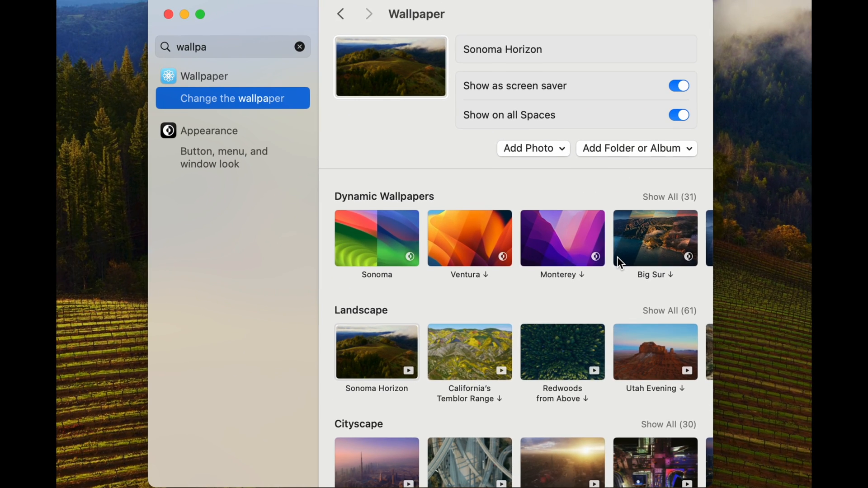
Preview the Sonoma, Big Sur, California's Temblor Range and Sonoma Horizon wallpapers.
{"action": "left_click", "coordinate": [376, 240]}
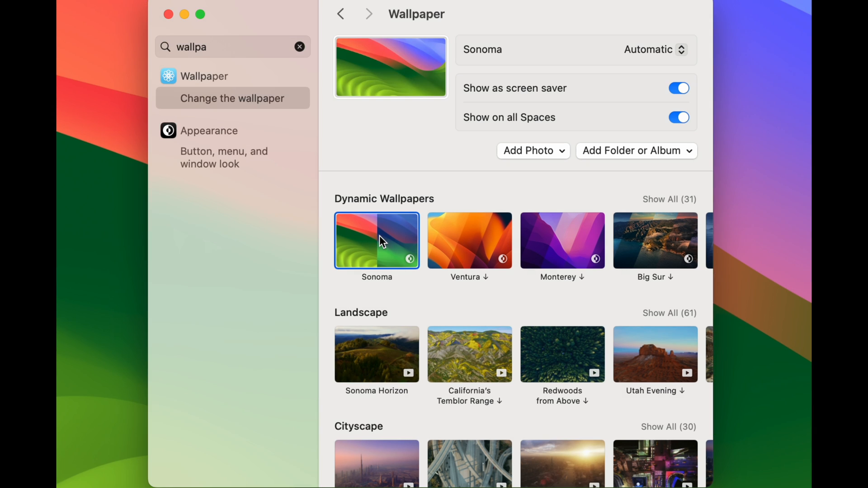
{"action": "left_click", "coordinate": [654, 240]}
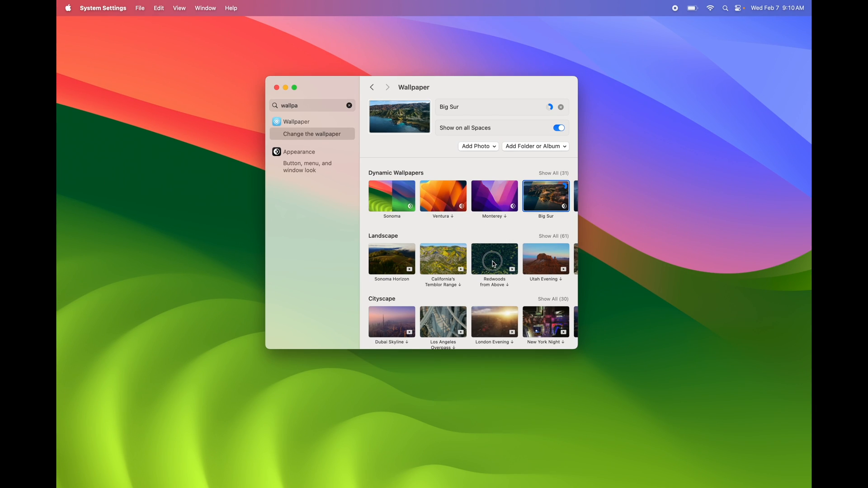
{"action": "left_click", "coordinate": [442, 260]}
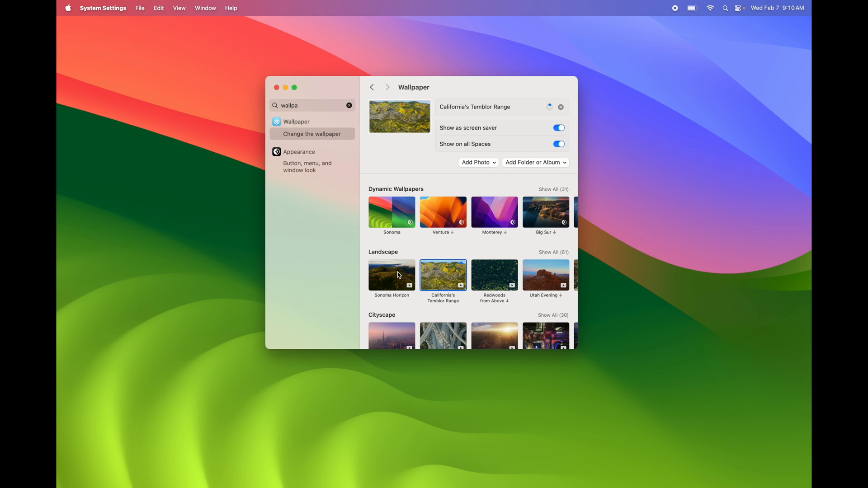
{"action": "left_click", "coordinate": [392, 275]}
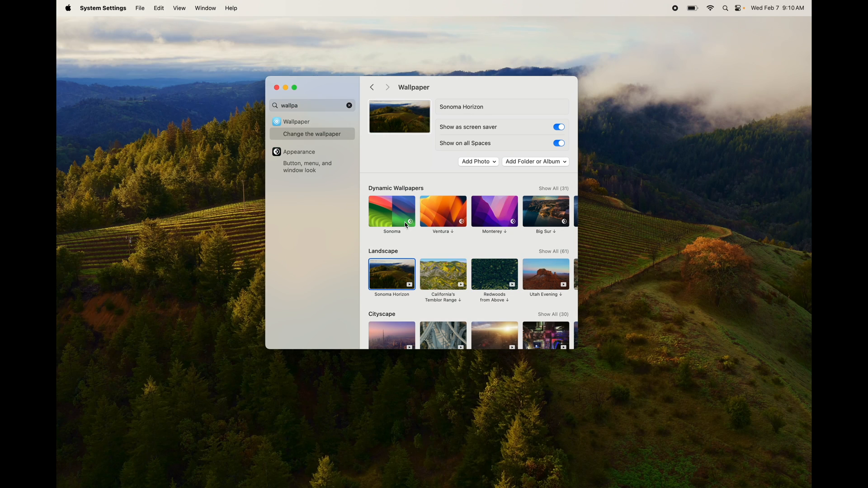
Reselect the dynamic Sonoma wallpaper and close System Settings.
{"action": "left_click", "coordinate": [392, 212]}
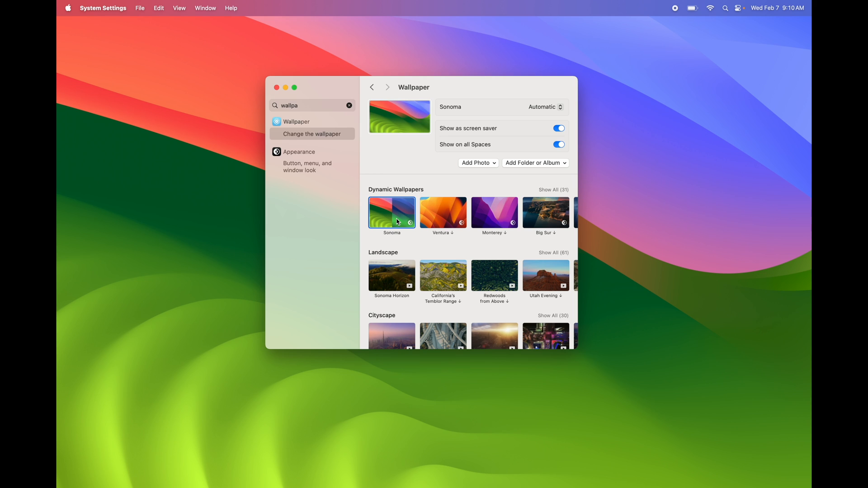
{"action": "scroll", "scroll_direction": "down", "scroll_amount": 3}
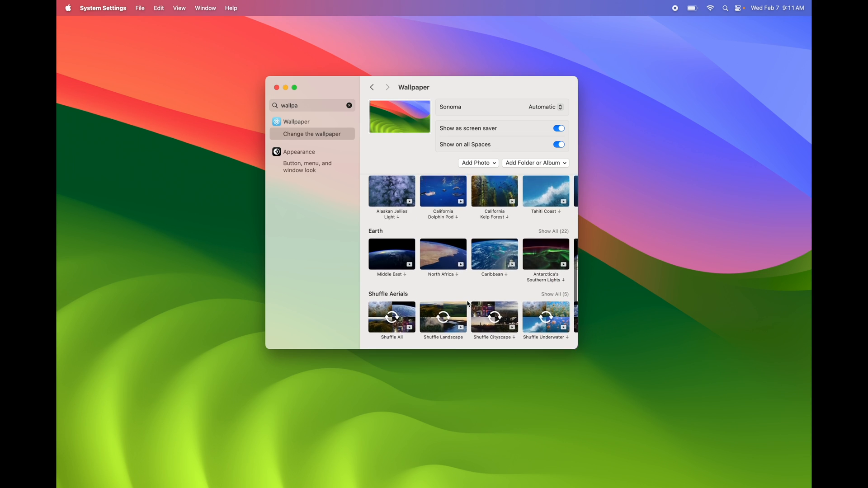
{"action": "scroll", "scroll_direction": "up", "scroll_amount": 3}
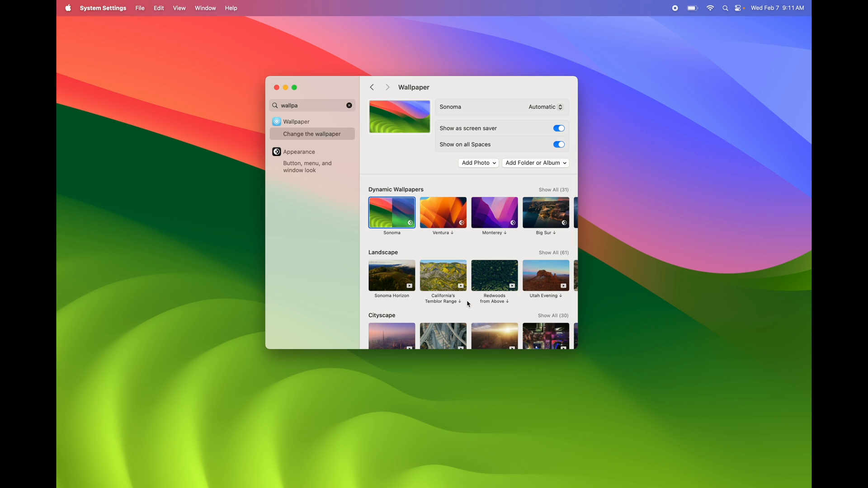
{"action": "mouse_move", "coordinate": [477, 153]}
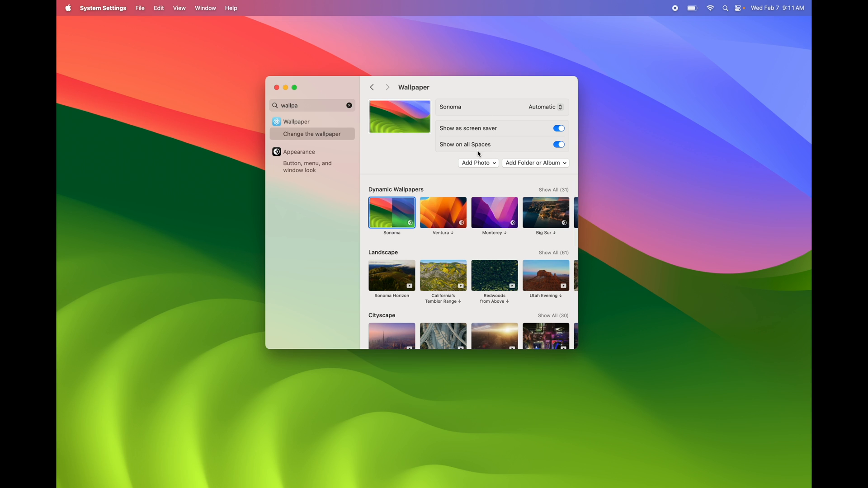
{"action": "mouse_move", "coordinate": [485, 167]}
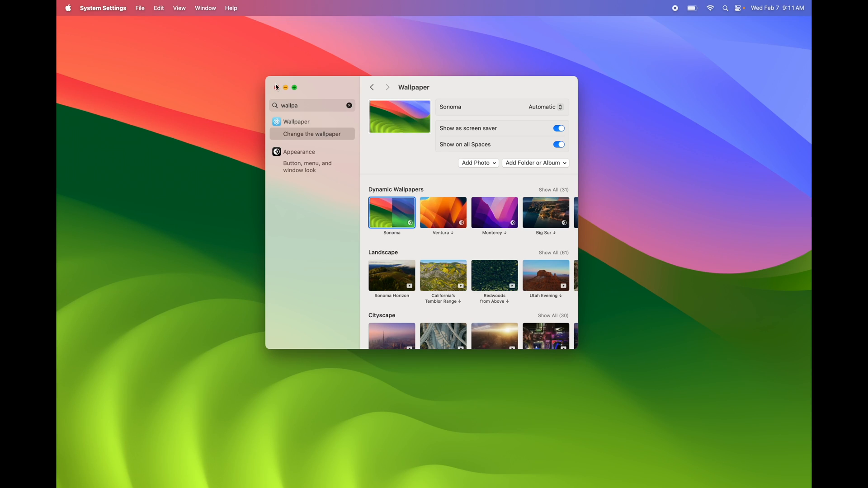
{"action": "left_click", "coordinate": [277, 87]}
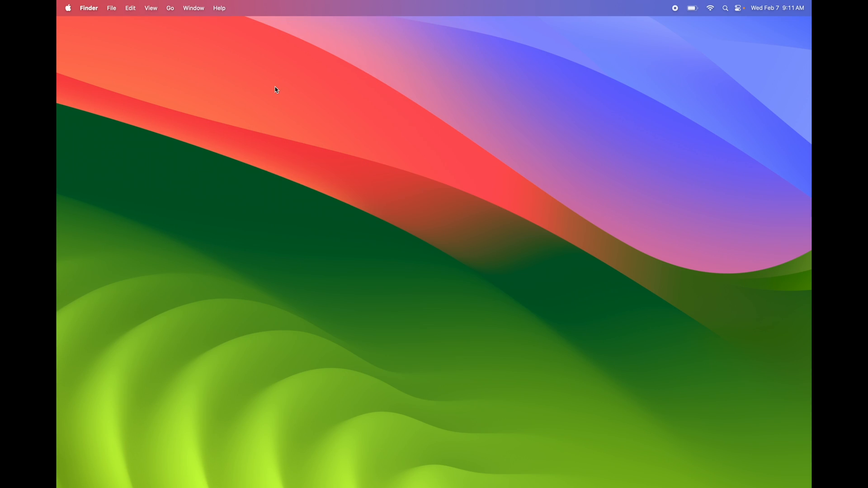